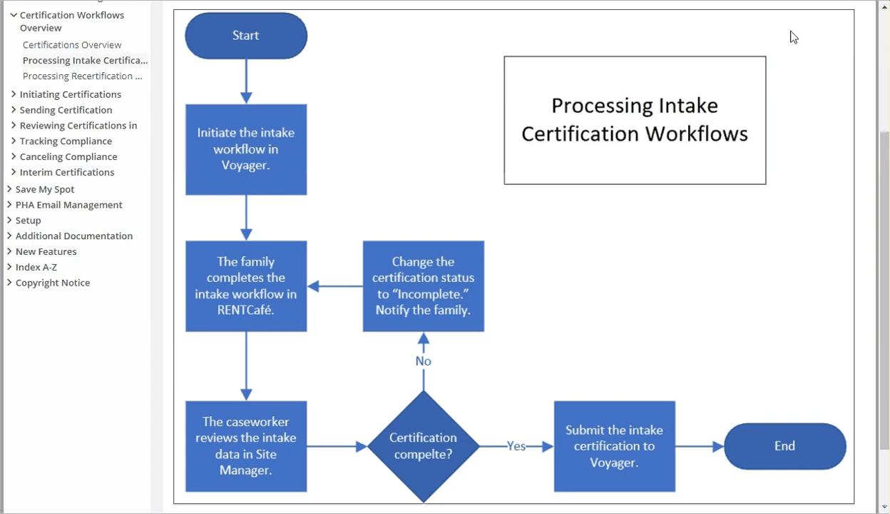
mouse_move(789, 20)
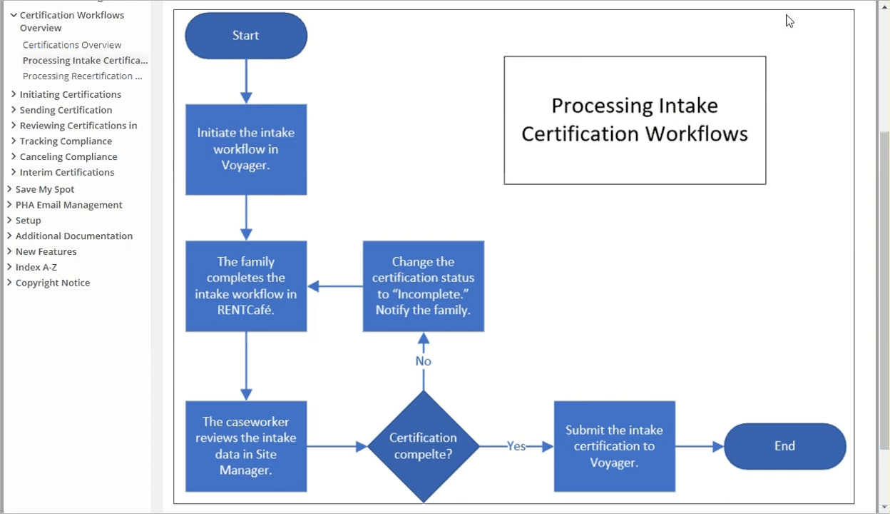
mouse_move(806, 71)
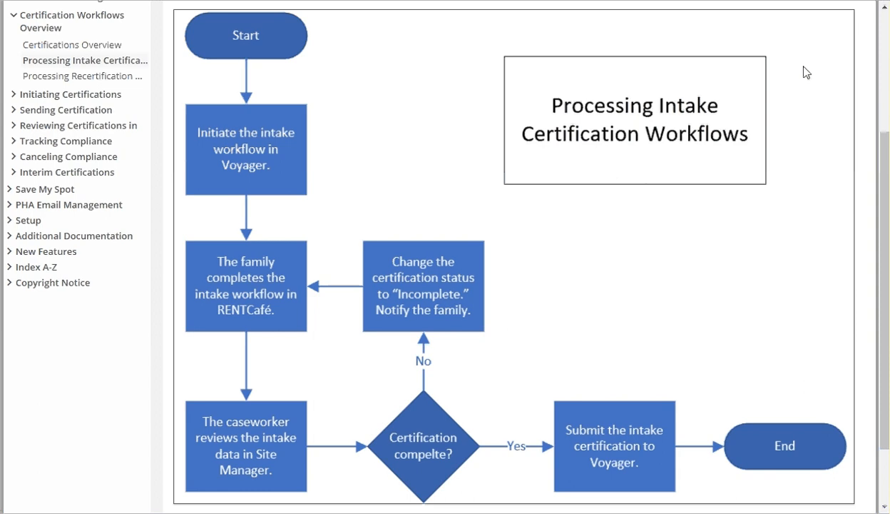
mouse_move(650, 227)
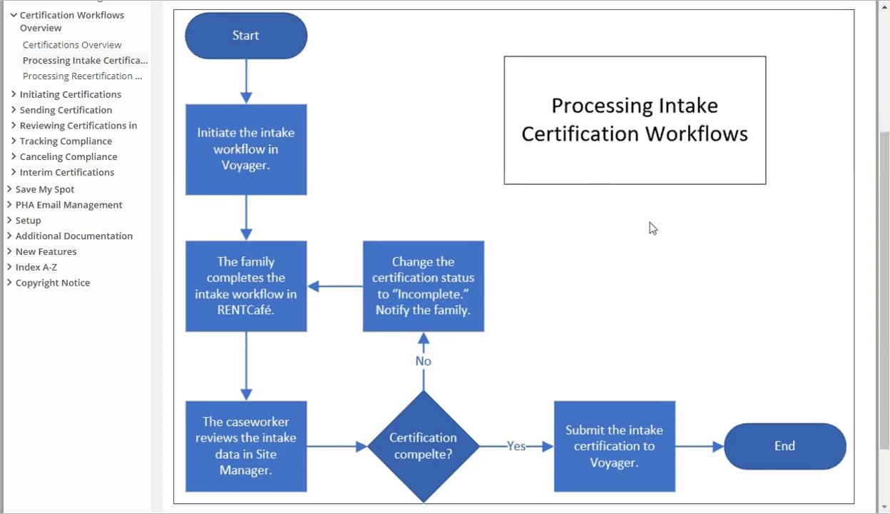
mouse_move(636, 204)
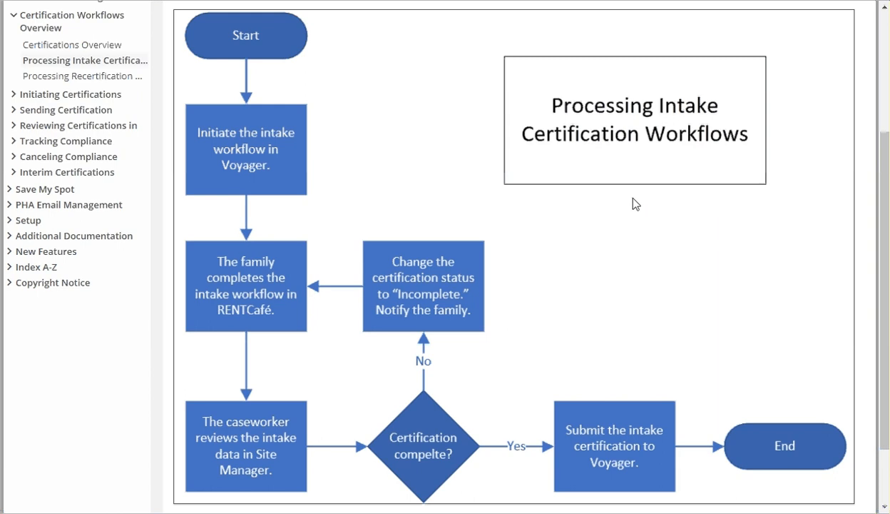
mouse_move(470, 69)
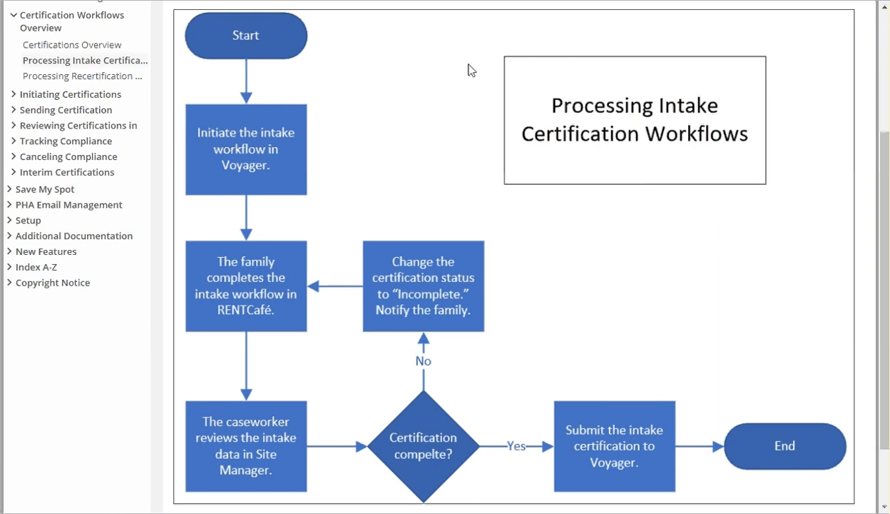
mouse_move(440, 80)
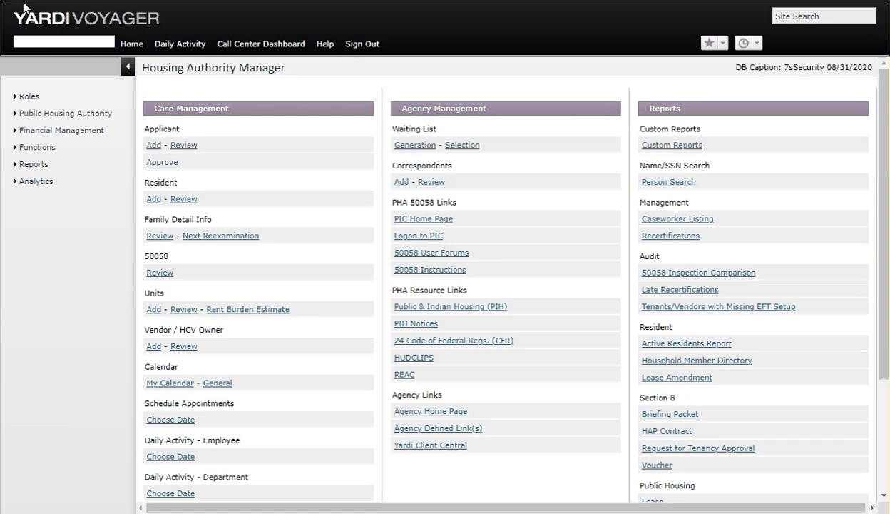
mouse_move(320, 252)
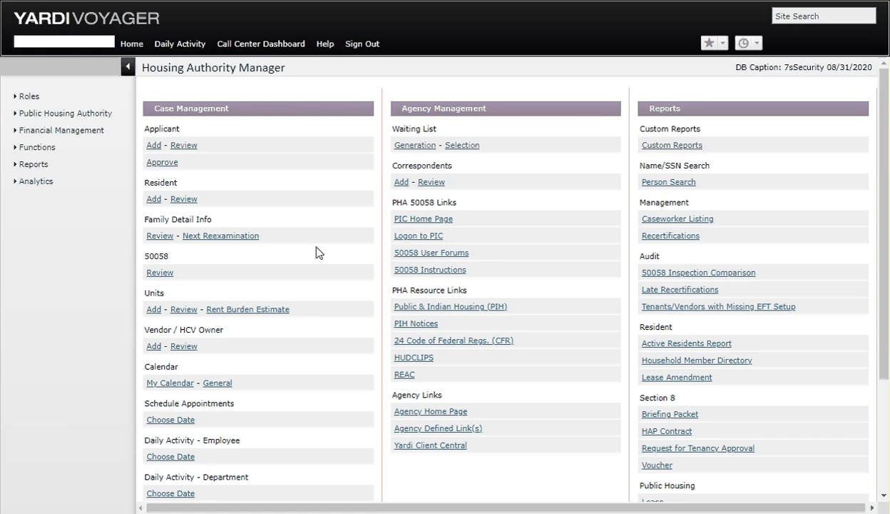
mouse_move(341, 156)
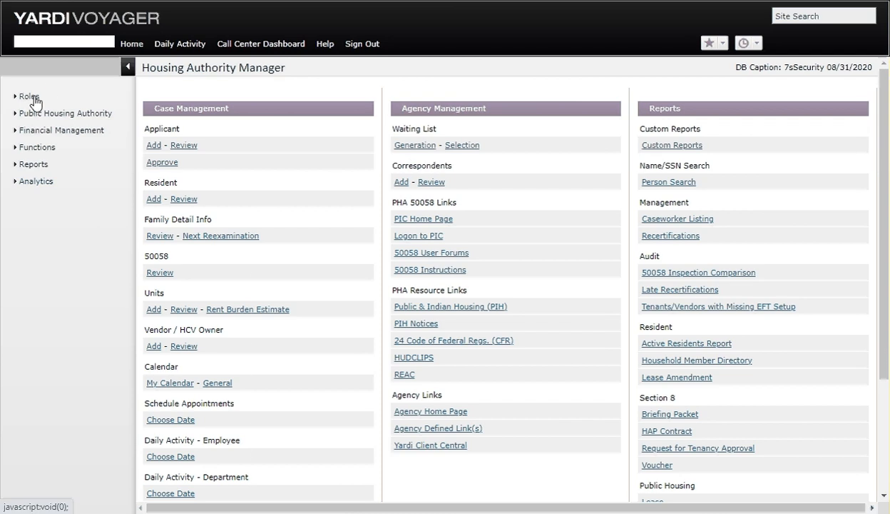
Switch to the RENTCafe PHA role and open its functions list
click(28, 96)
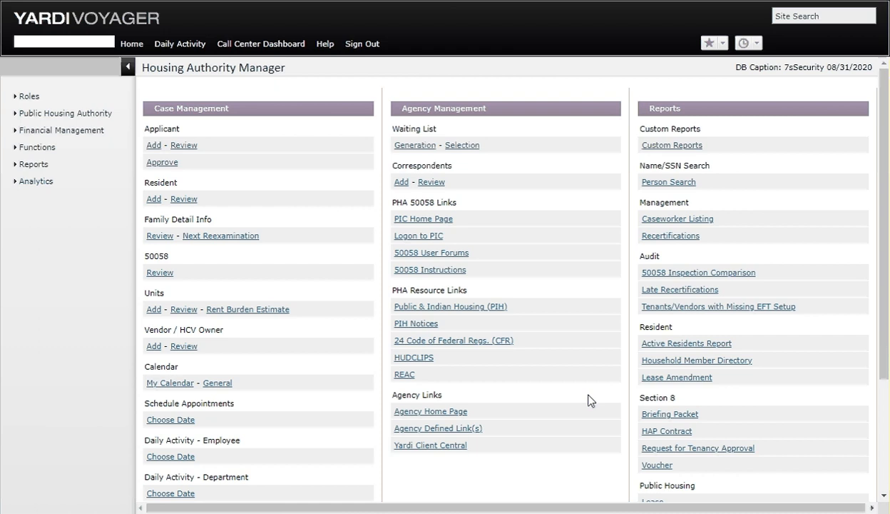
mouse_move(556, 263)
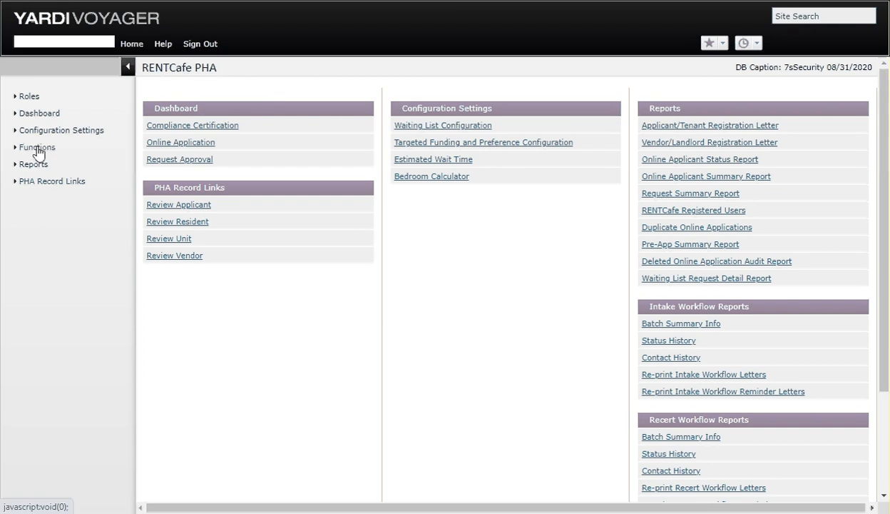
click(36, 147)
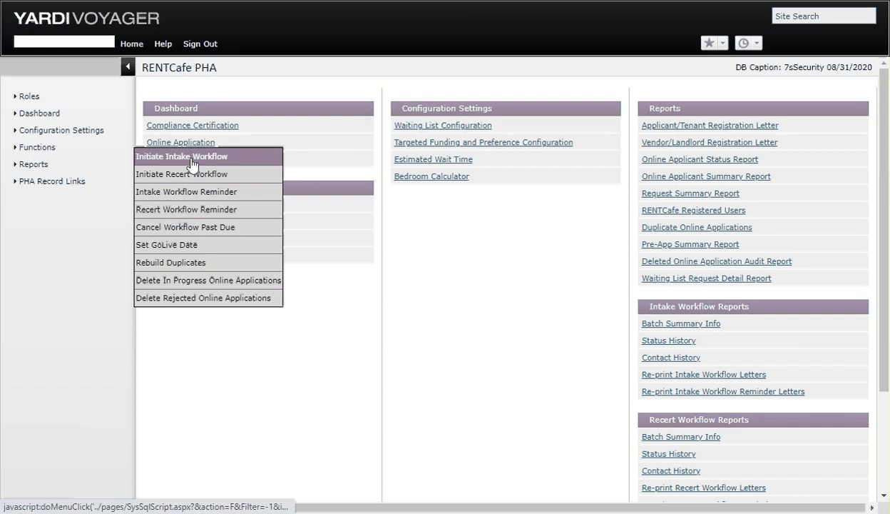
mouse_move(202, 163)
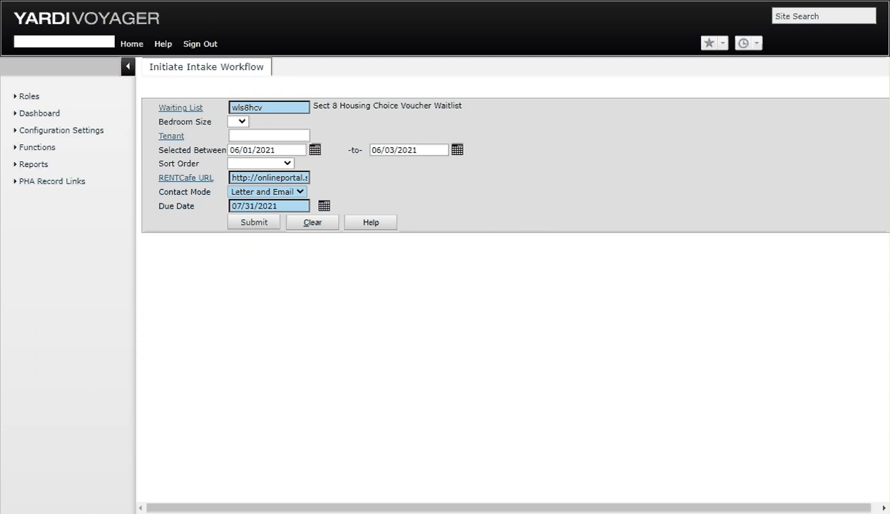
text(t0101756)
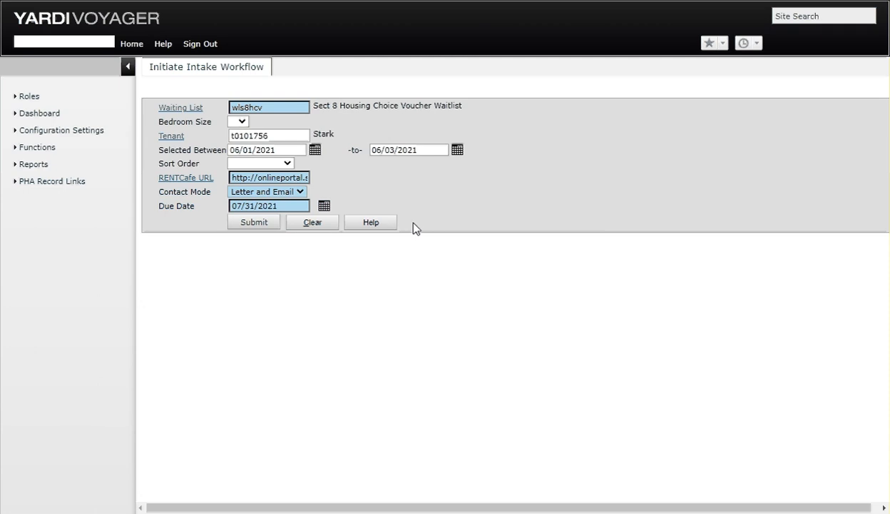
mouse_move(500, 198)
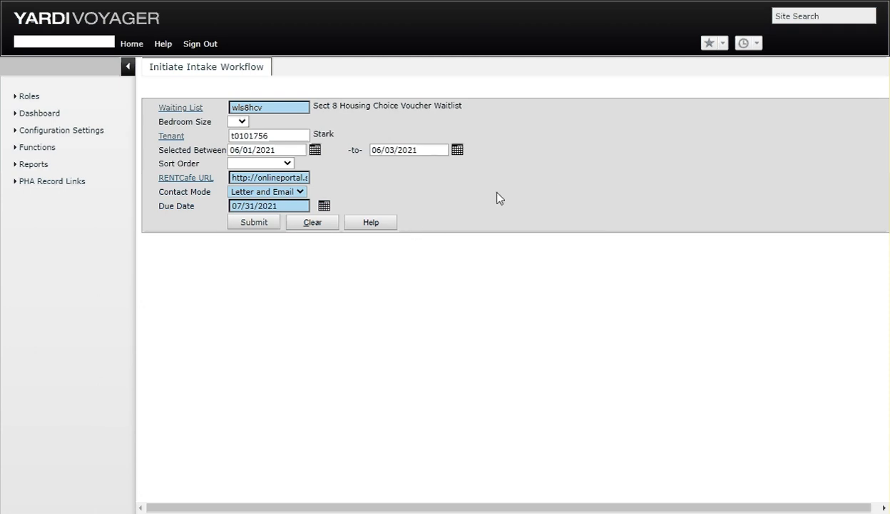
mouse_move(660, 178)
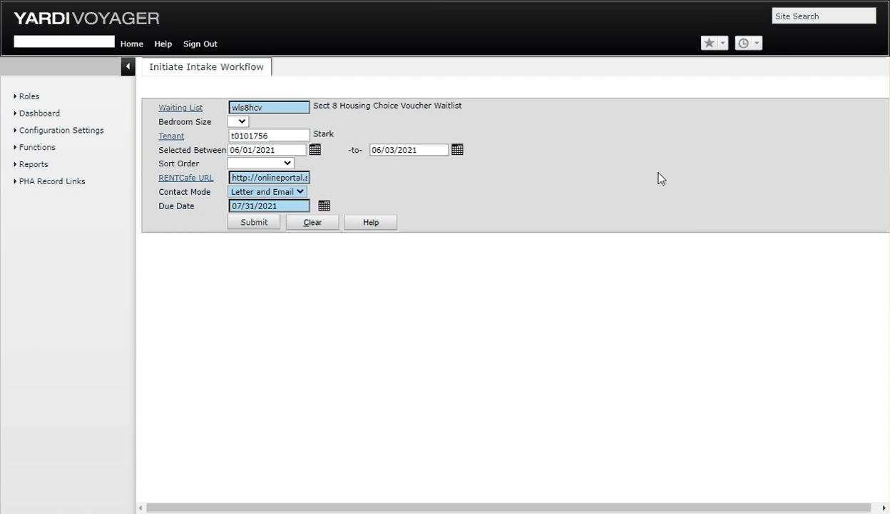
mouse_move(565, 206)
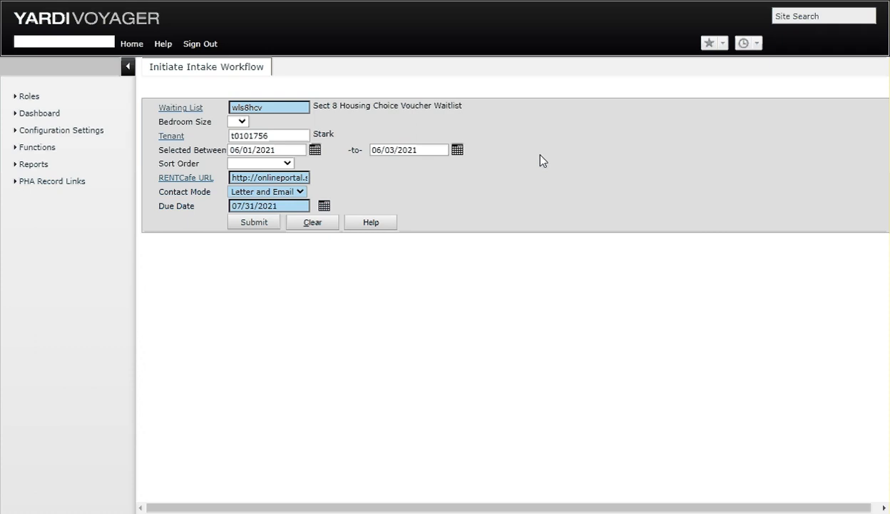
mouse_move(621, 202)
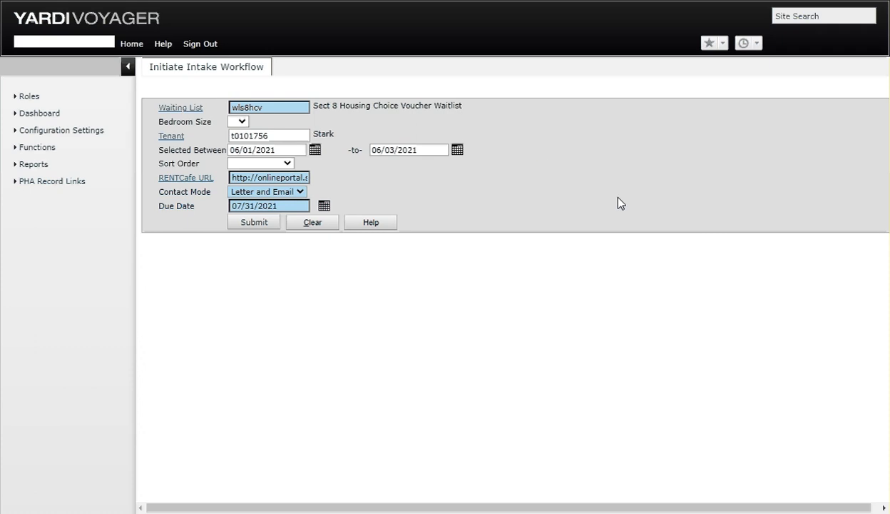
click(269, 107)
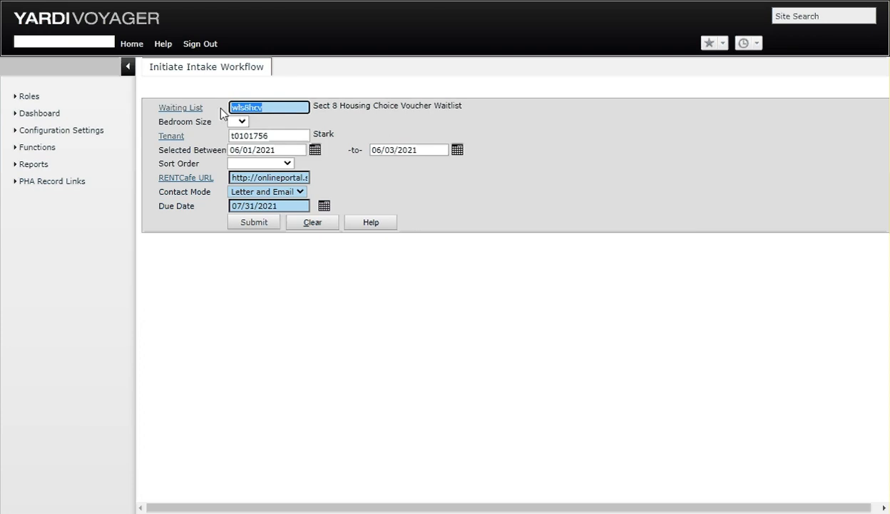
mouse_move(652, 253)
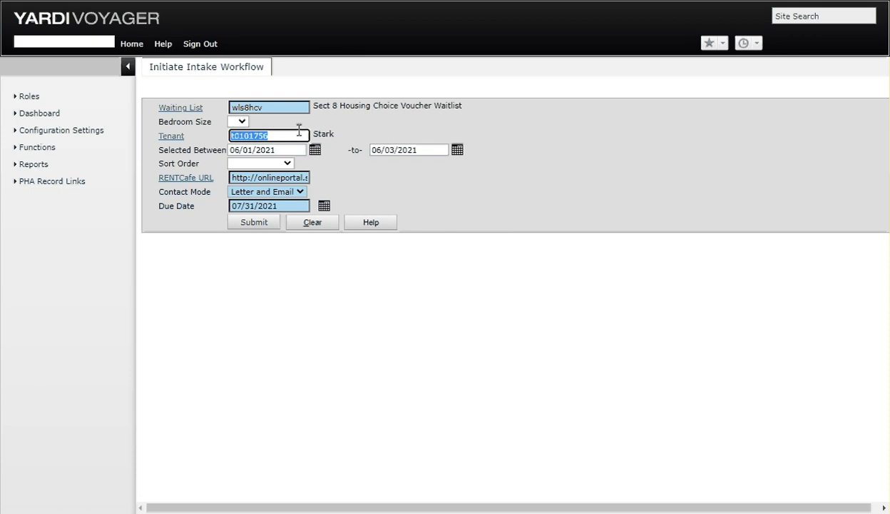
mouse_move(409, 130)
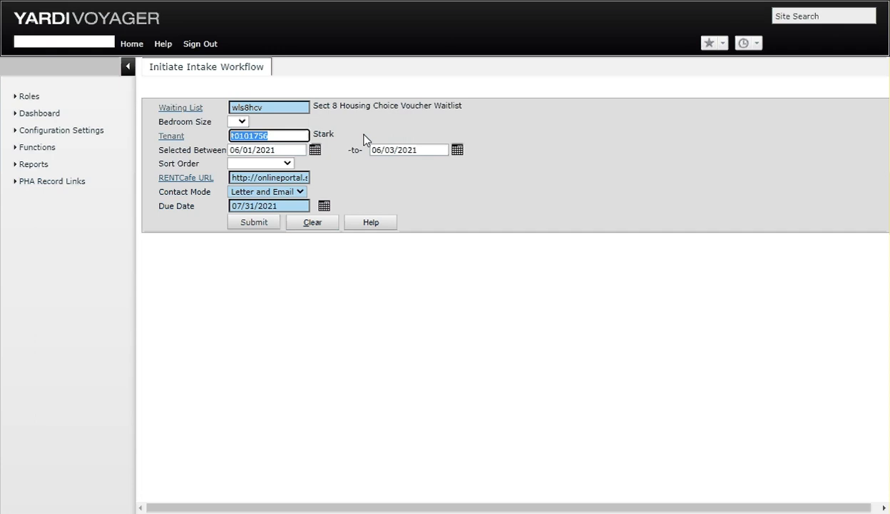
mouse_move(370, 133)
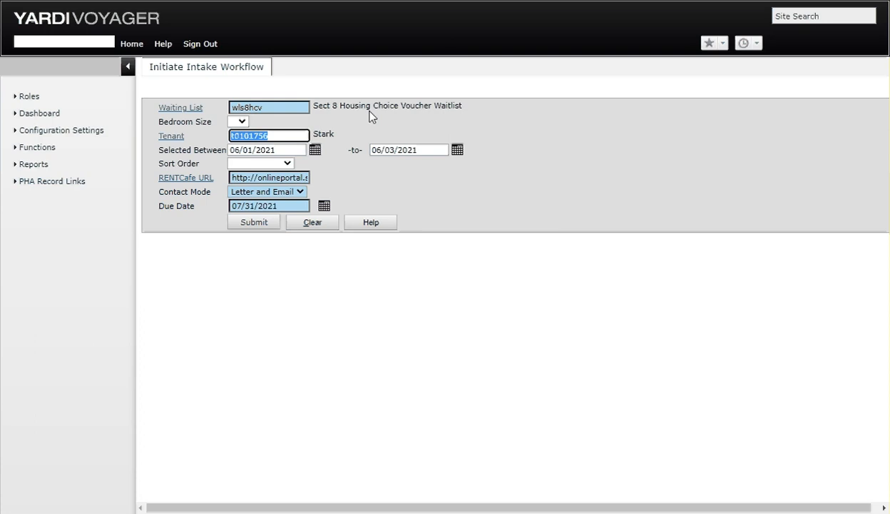
mouse_move(288, 146)
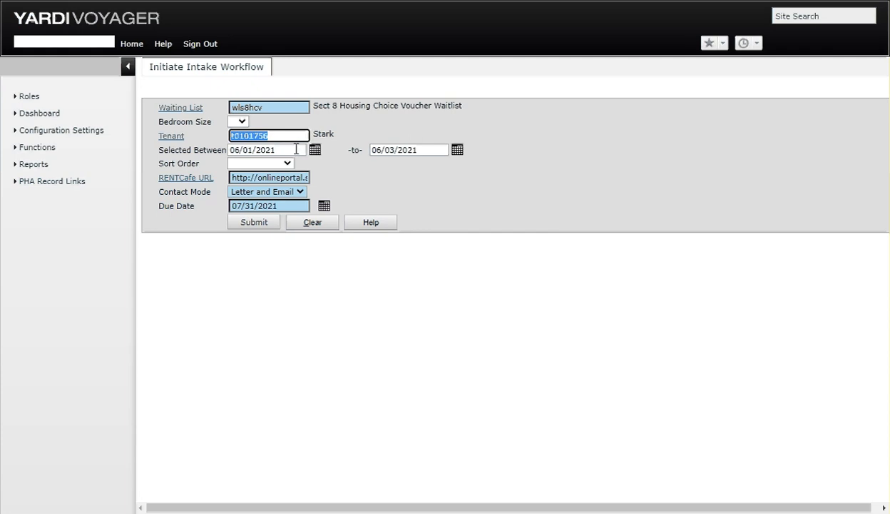
Set the selection date range on the intake workflow form
click(266, 149)
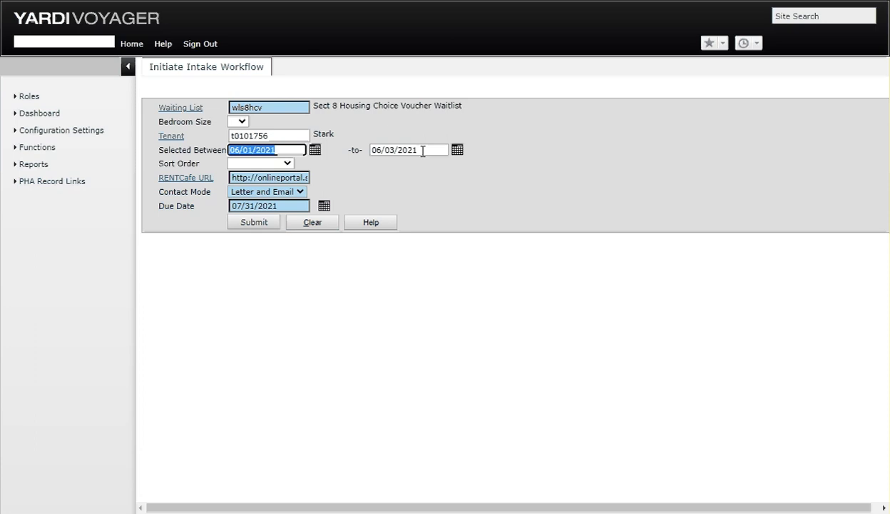
mouse_move(438, 169)
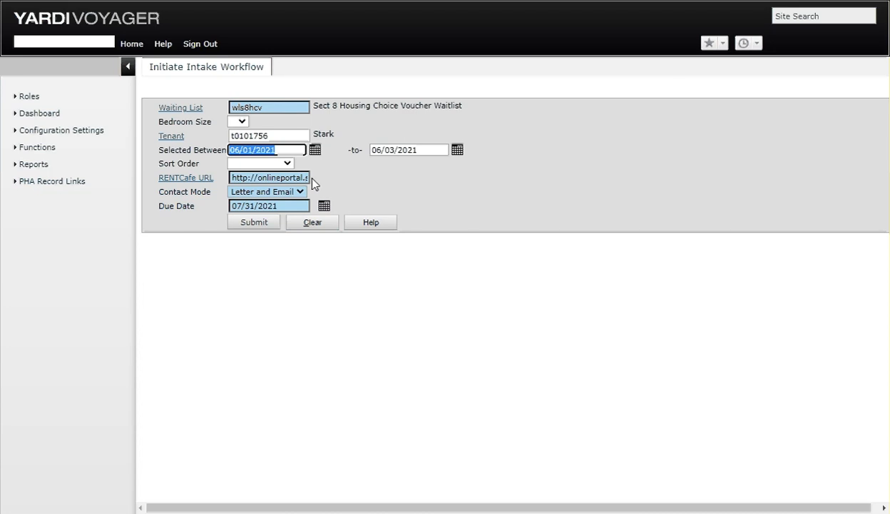
click(269, 177)
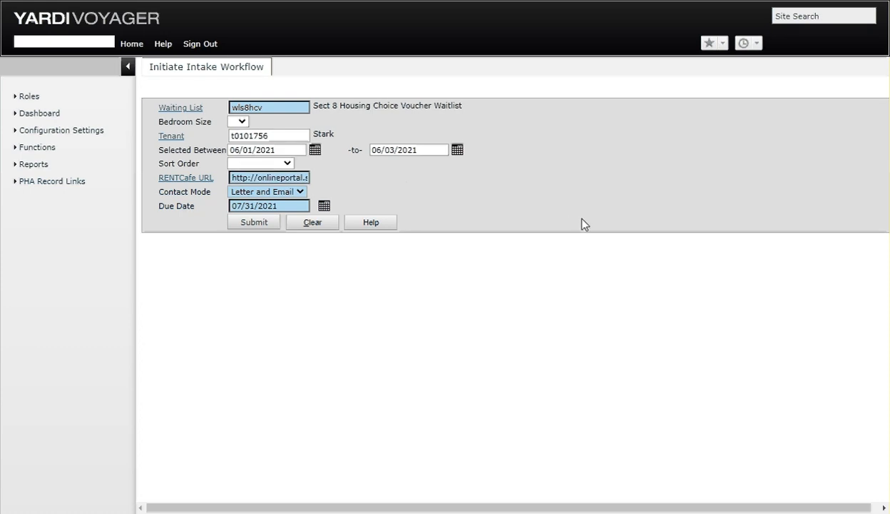
mouse_move(381, 191)
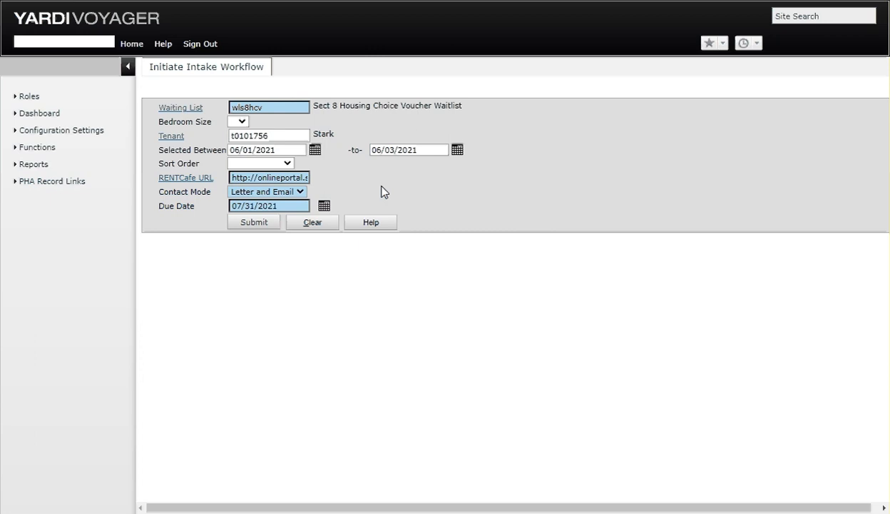
mouse_move(285, 198)
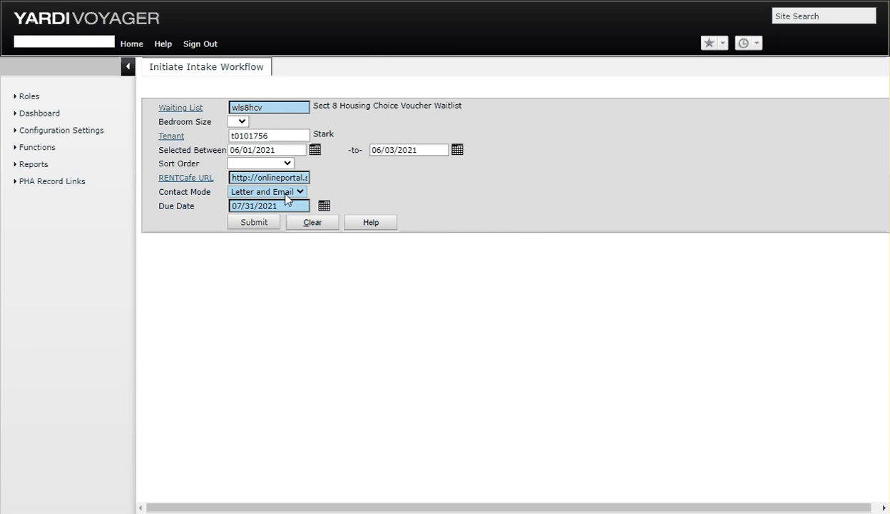
click(266, 191)
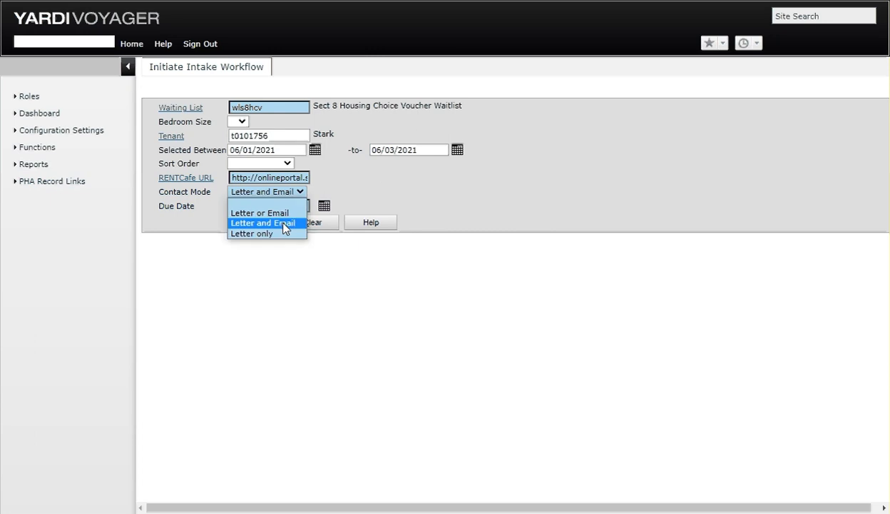
click(263, 223)
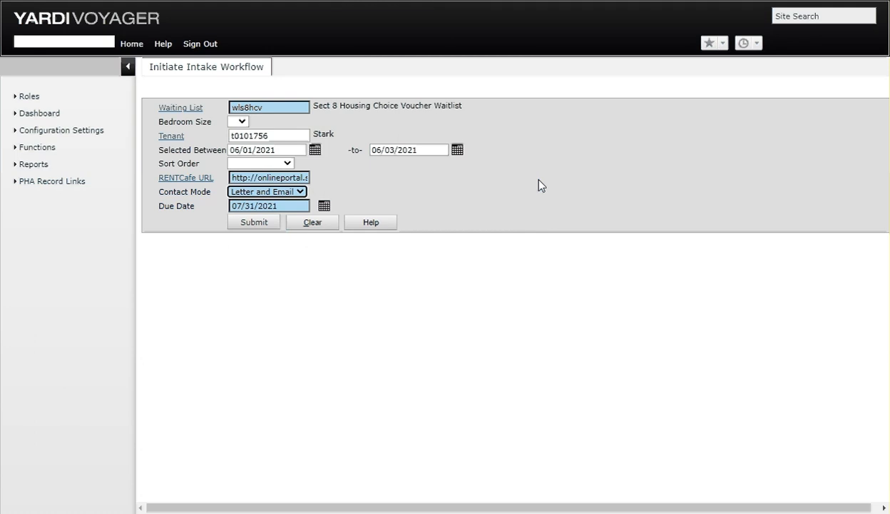
mouse_move(455, 205)
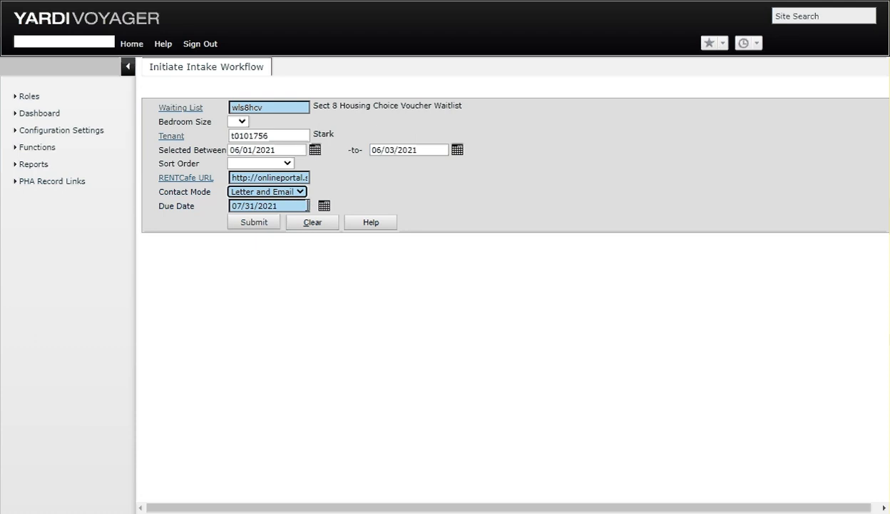
click(269, 205)
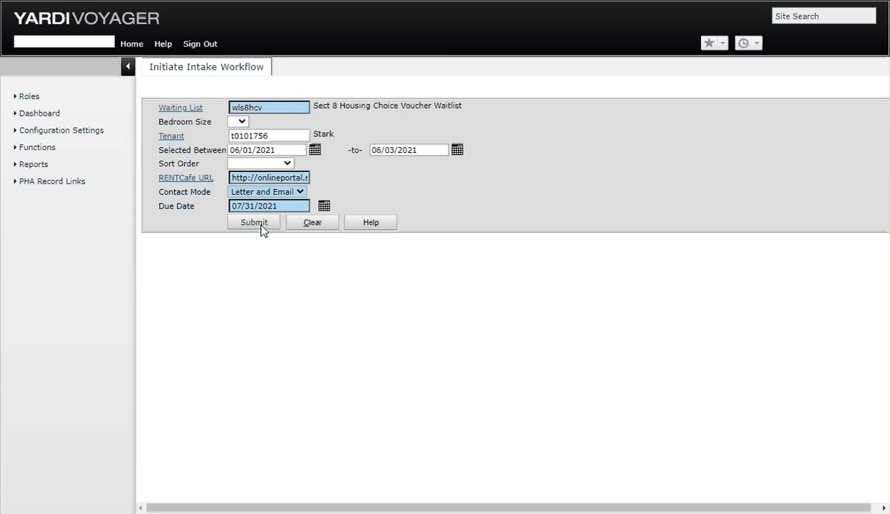
Submit the intake workflow preview and open Tony Stark's generated letter
click(253, 222)
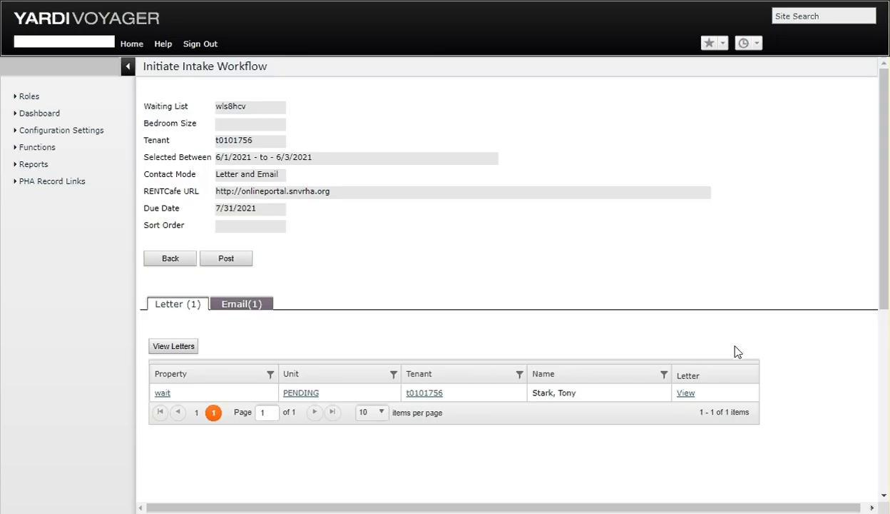
mouse_move(585, 400)
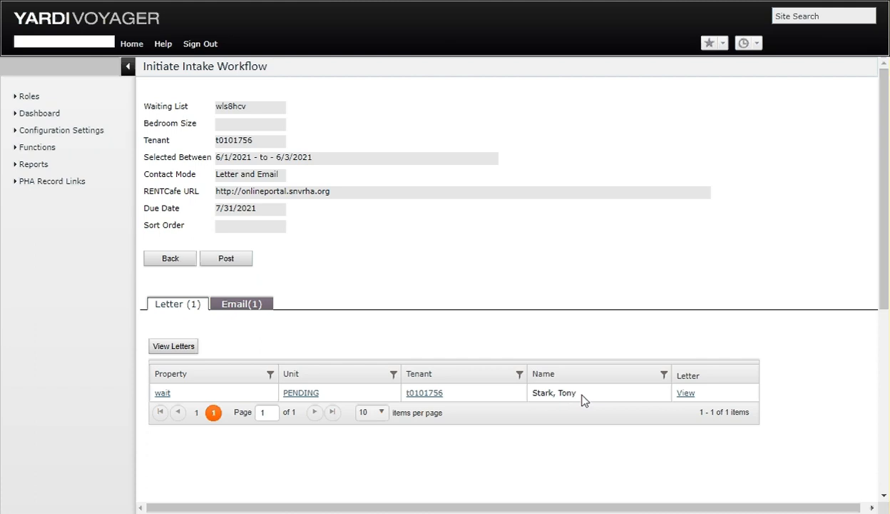
mouse_move(264, 145)
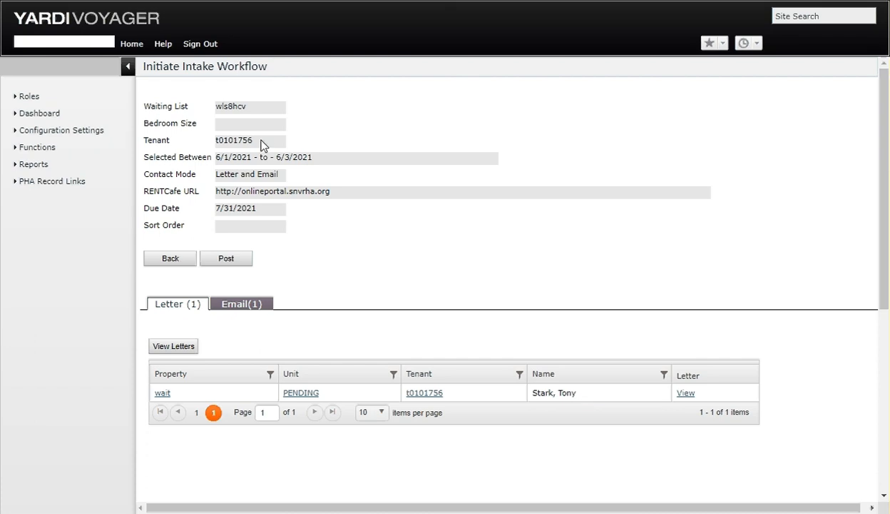
mouse_move(679, 332)
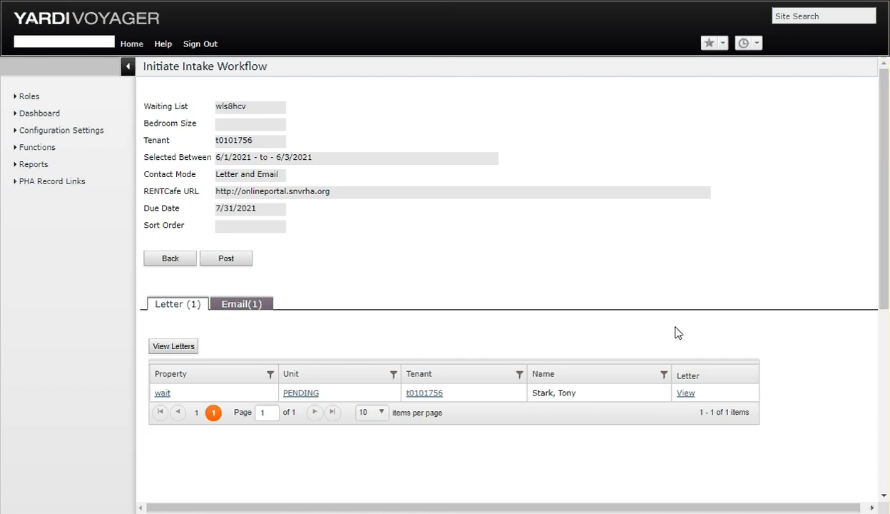
mouse_move(664, 303)
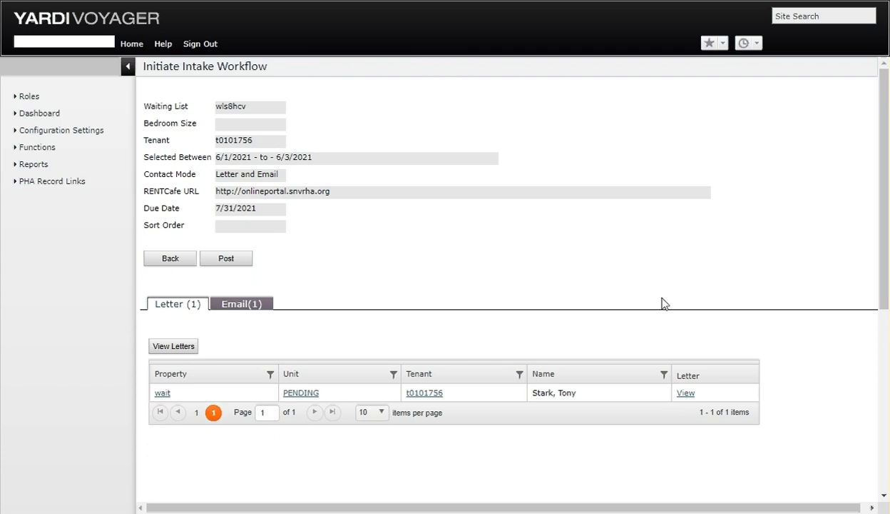
mouse_move(551, 373)
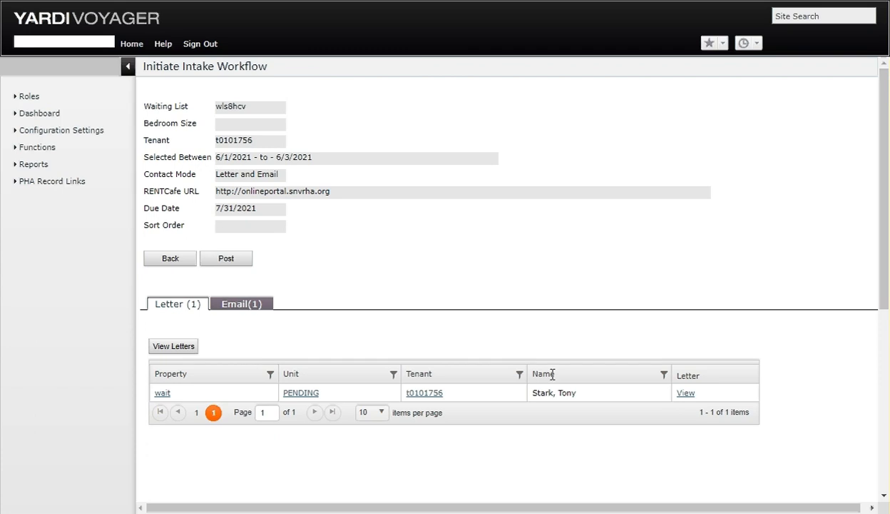
mouse_move(384, 407)
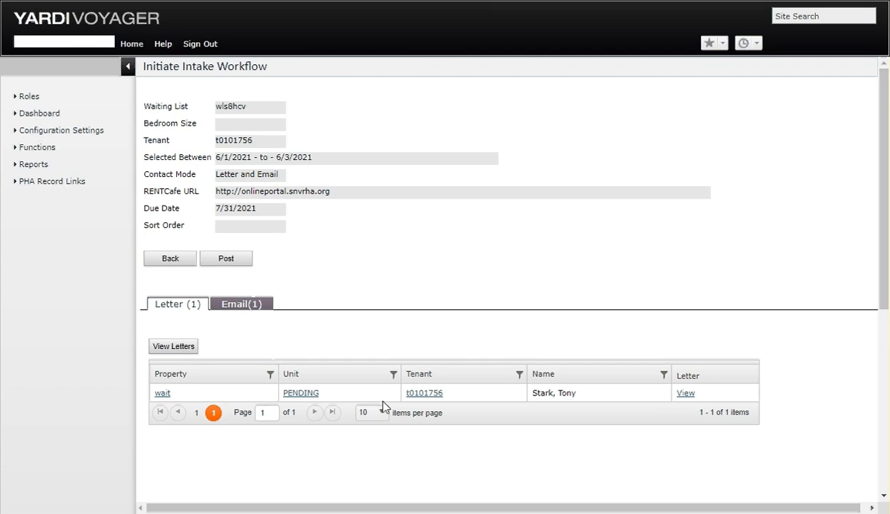
mouse_move(664, 416)
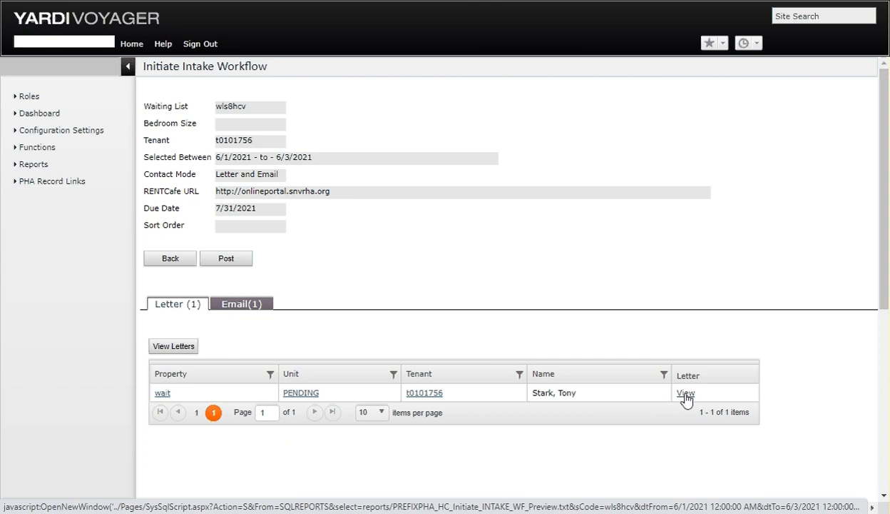
click(685, 393)
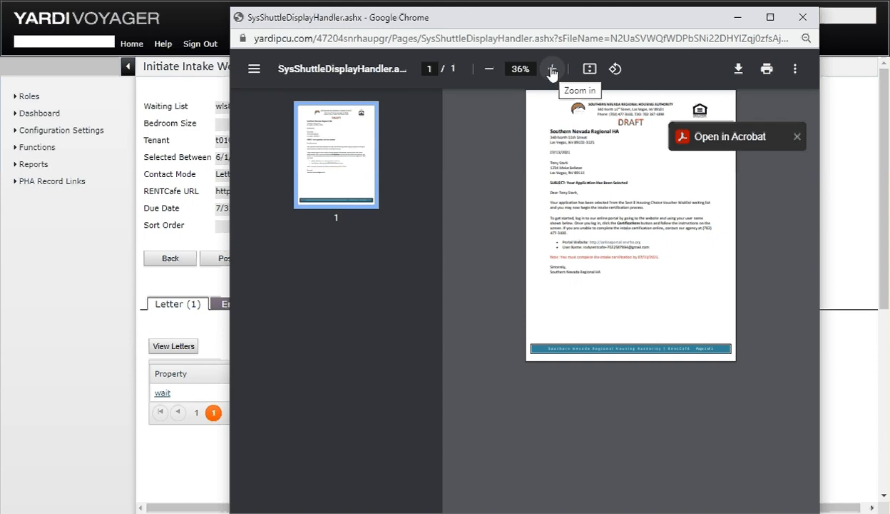
Enlarge the draft letter PDF in Chrome to read it
click(552, 68)
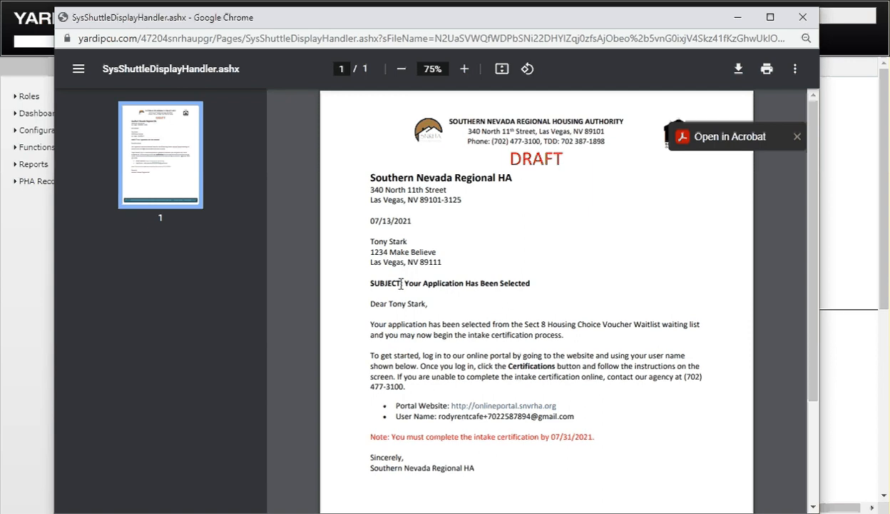
mouse_move(439, 298)
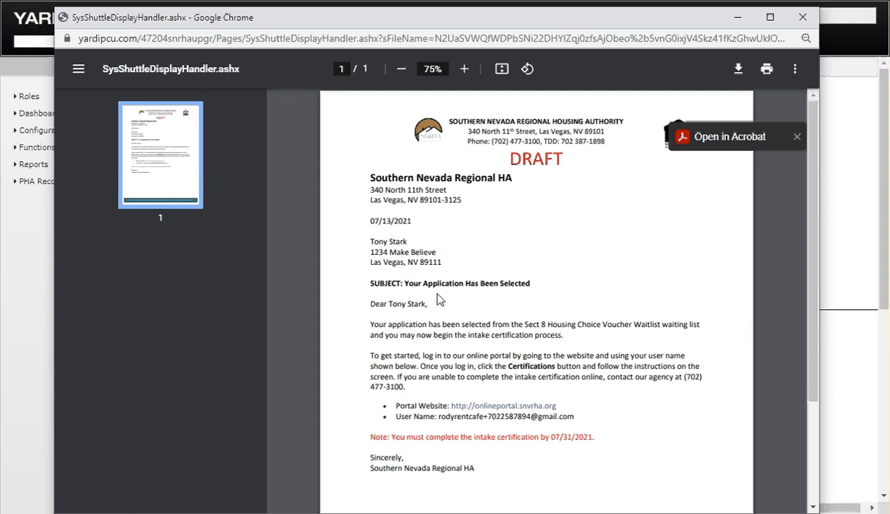
mouse_move(578, 318)
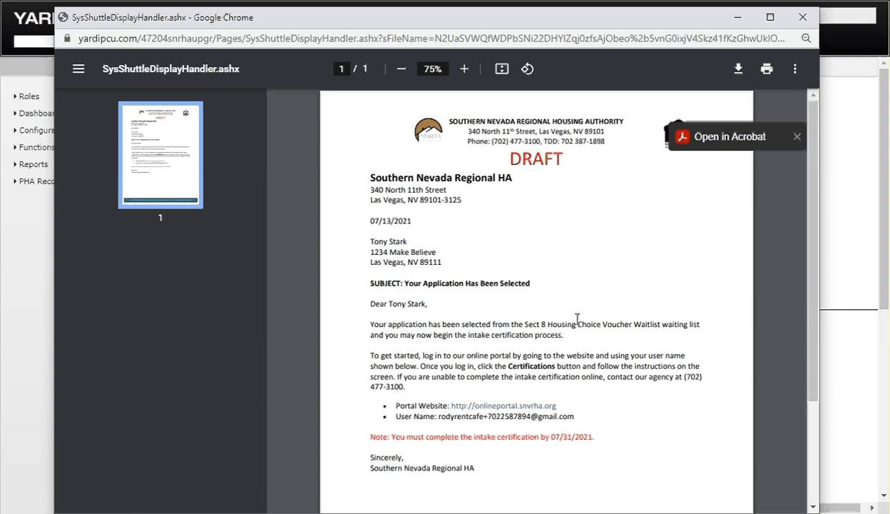
mouse_move(488, 337)
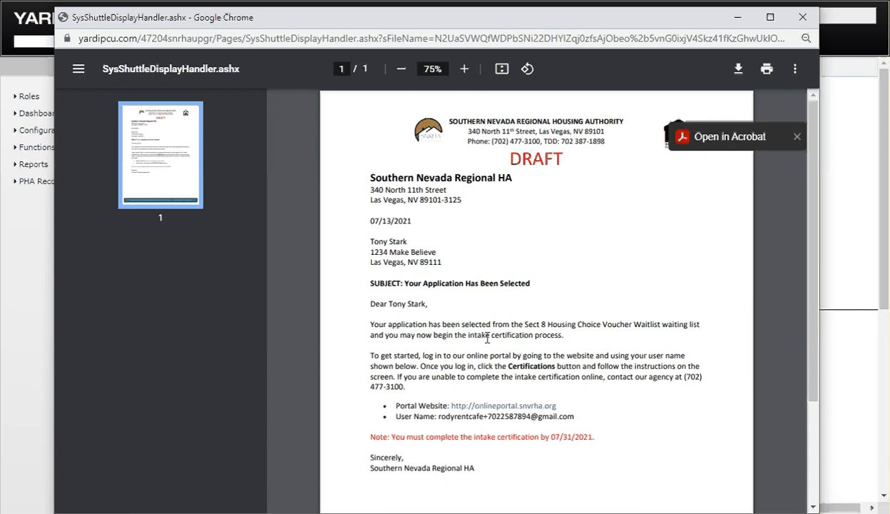
mouse_move(598, 341)
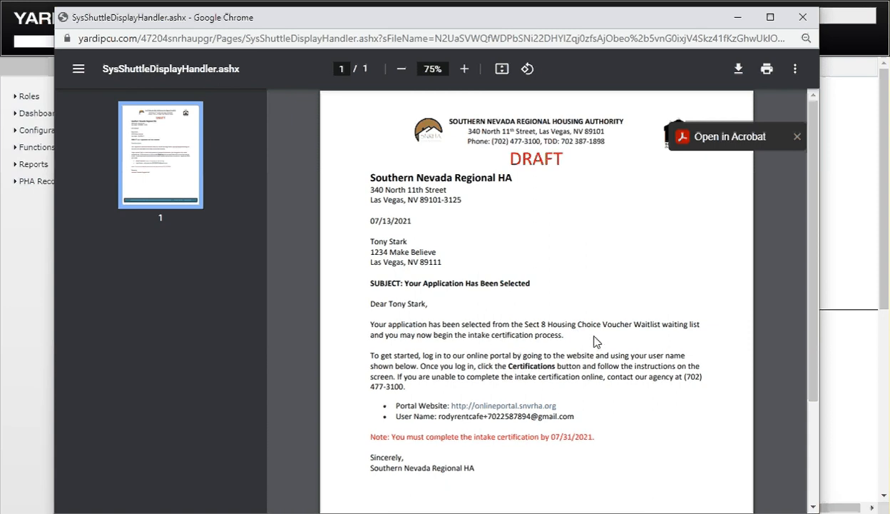
mouse_move(637, 346)
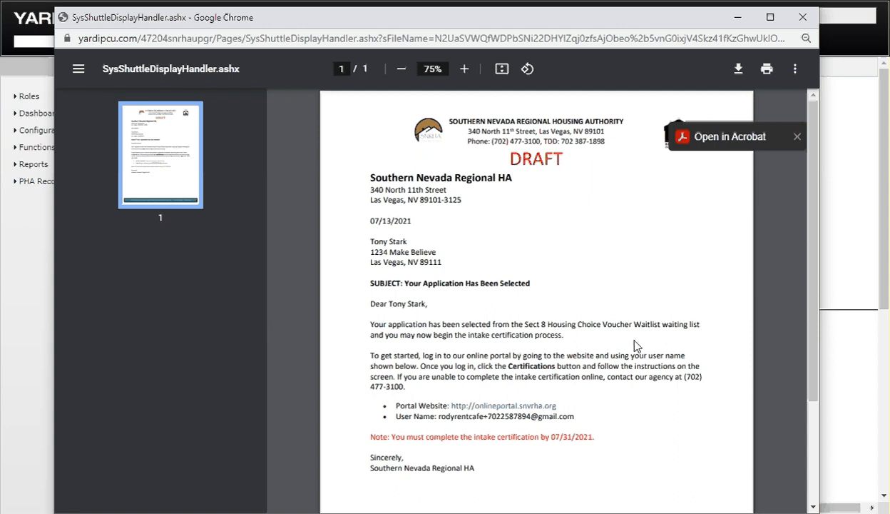
mouse_move(571, 340)
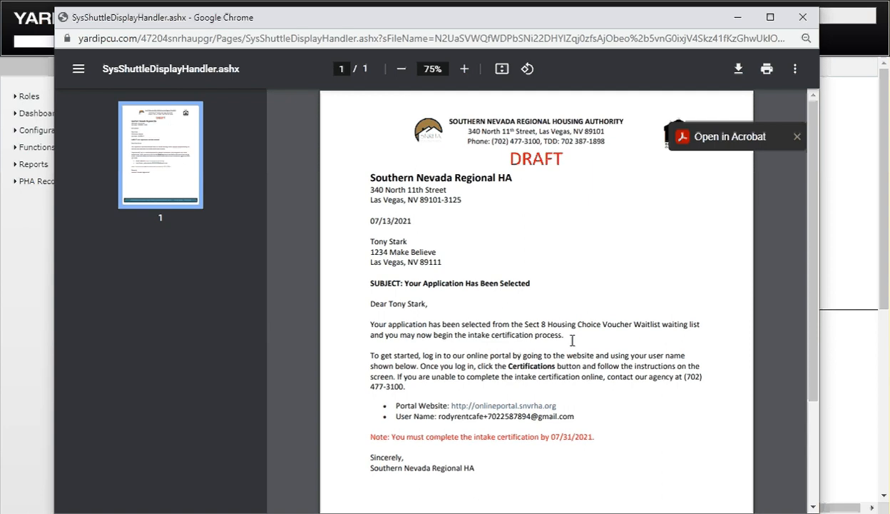
mouse_move(603, 348)
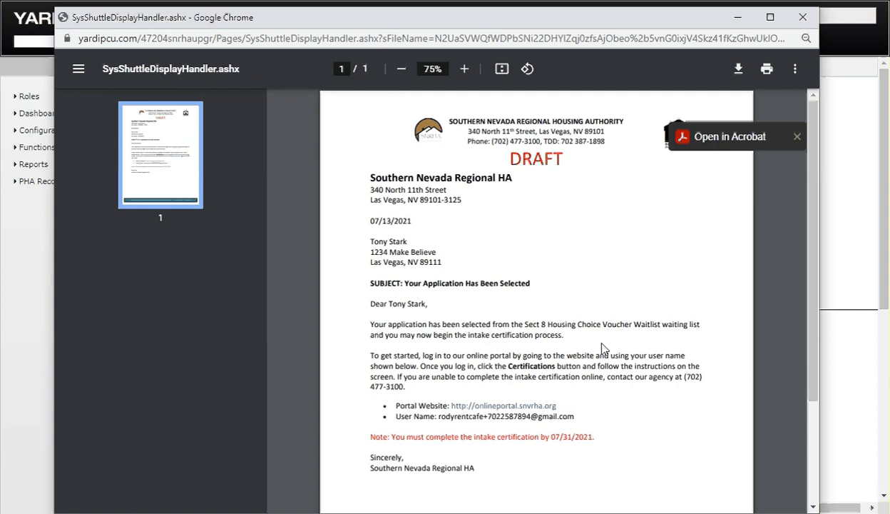
mouse_move(519, 381)
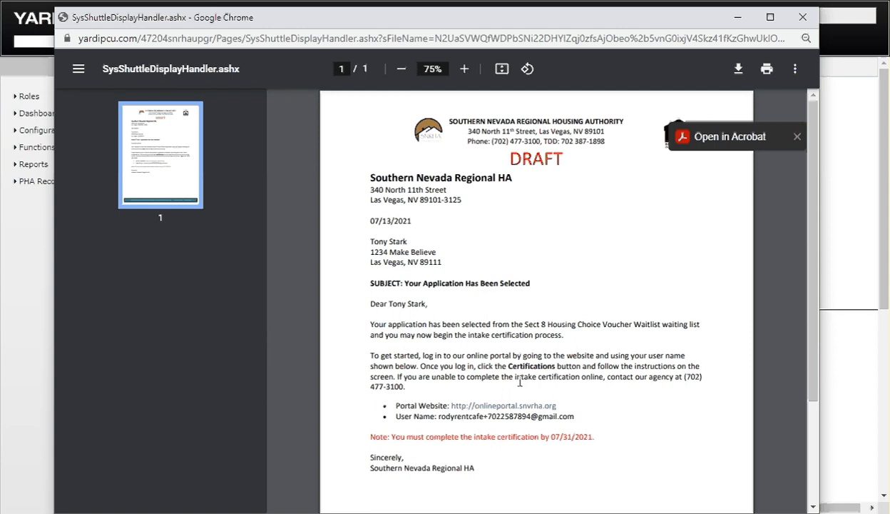
mouse_move(508, 361)
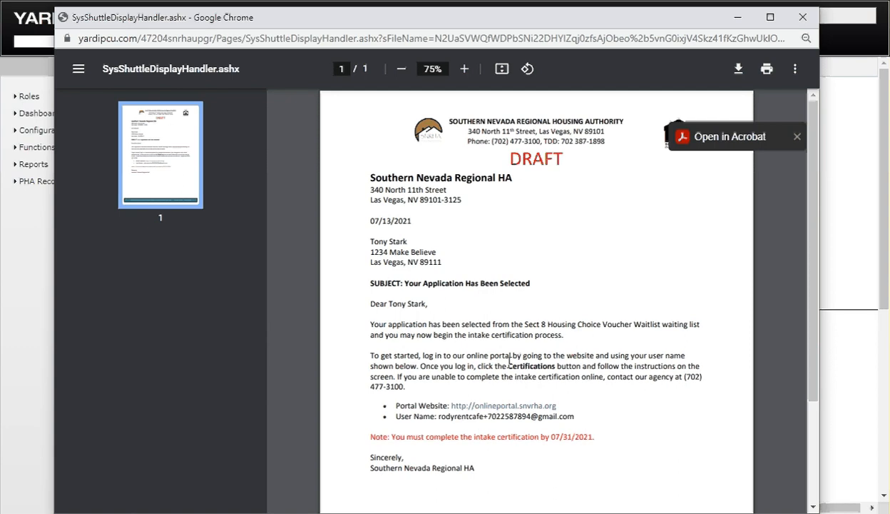
mouse_move(645, 366)
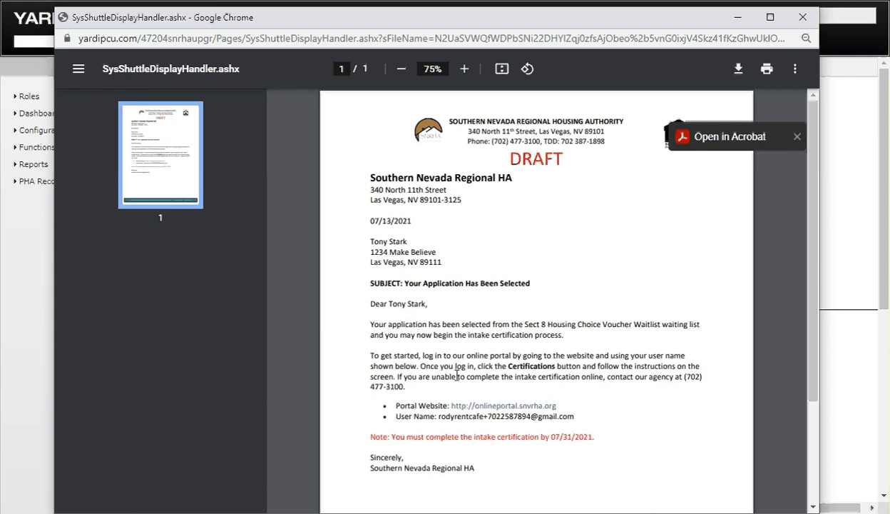
mouse_move(478, 424)
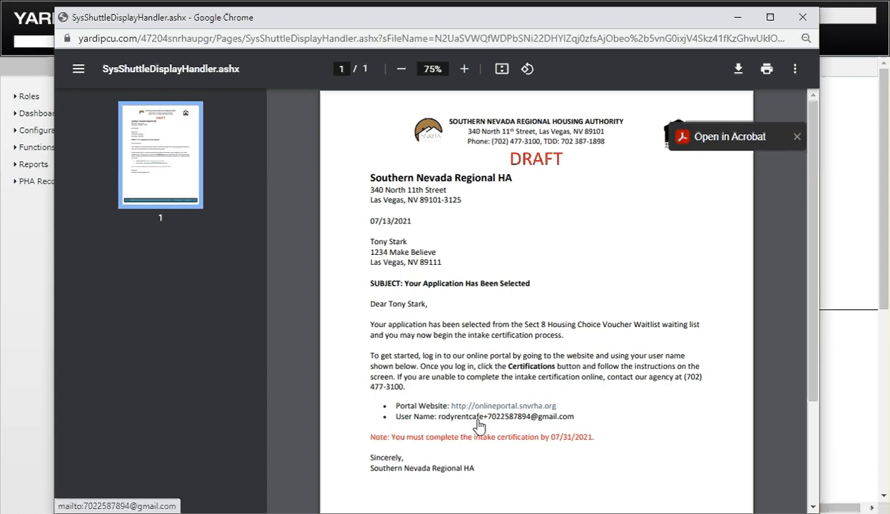
mouse_move(448, 425)
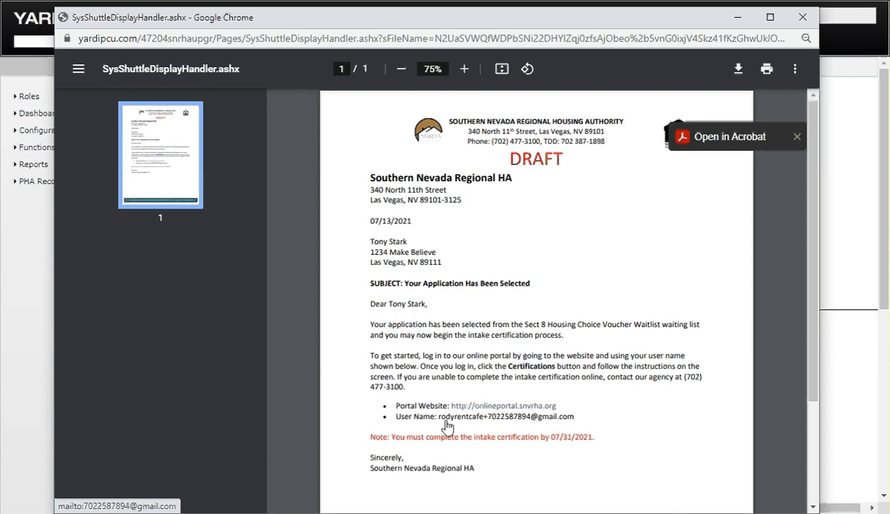
mouse_move(582, 425)
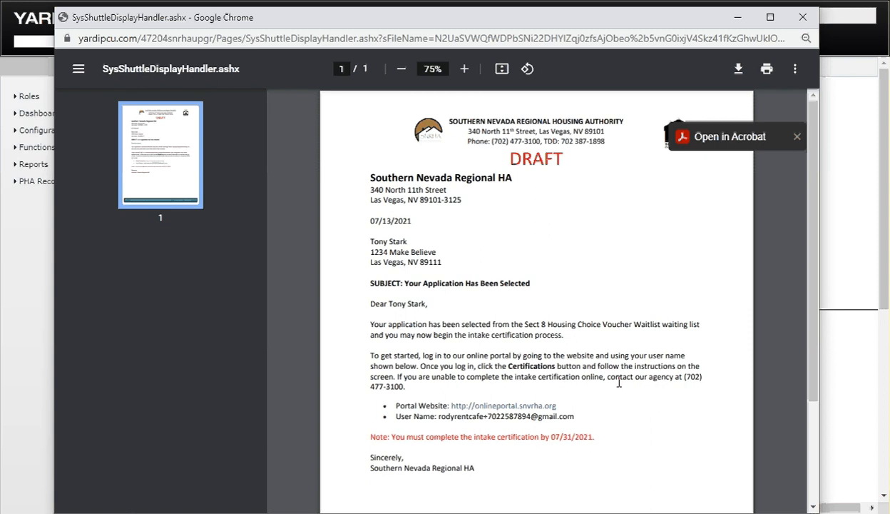
mouse_move(698, 385)
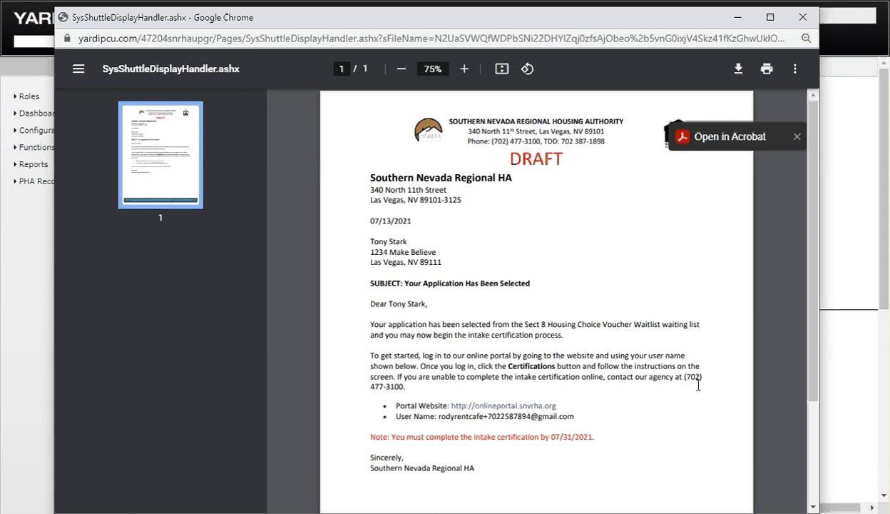
mouse_move(469, 393)
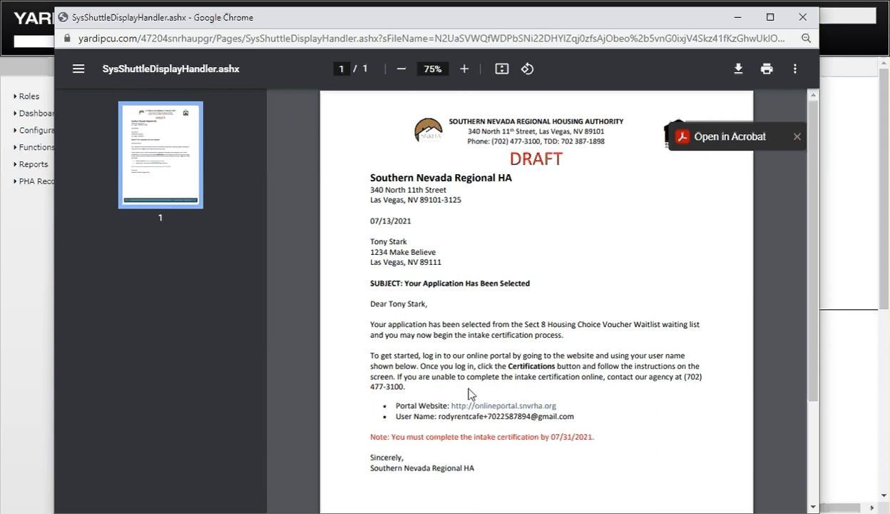
mouse_move(407, 387)
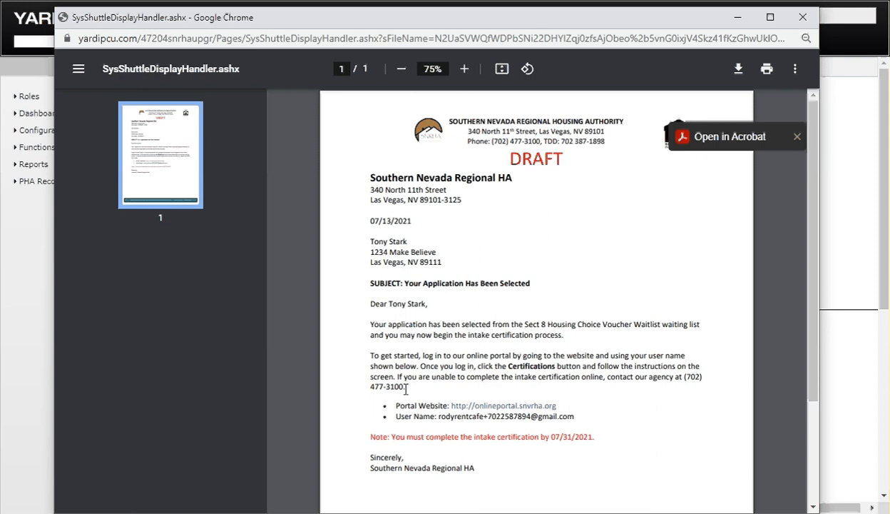
scroll(down, 3)
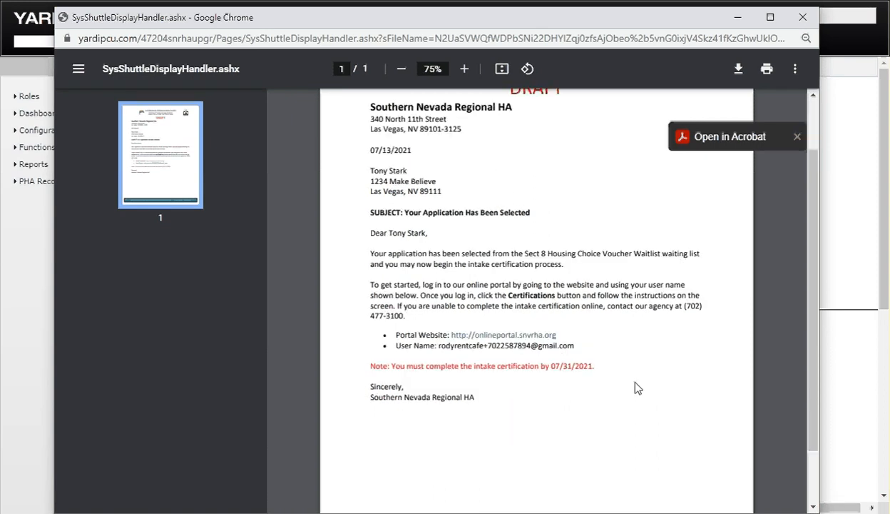
scroll(up, 3)
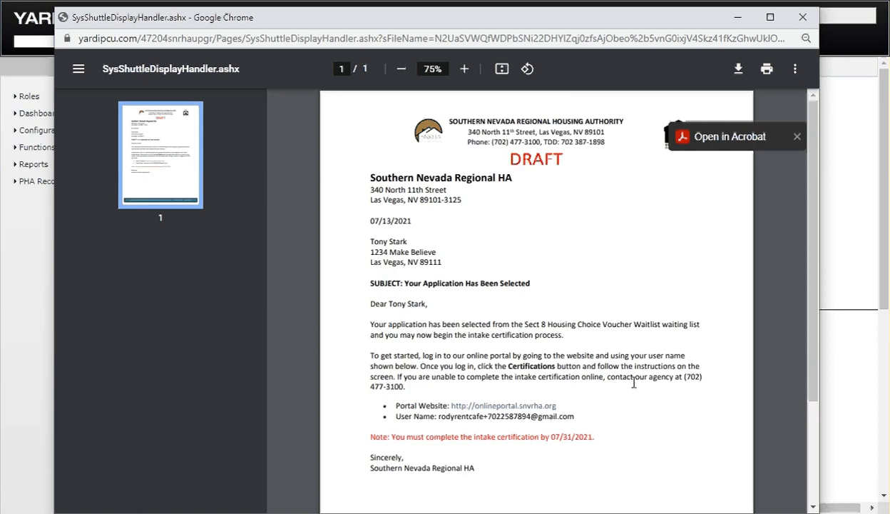
mouse_move(574, 397)
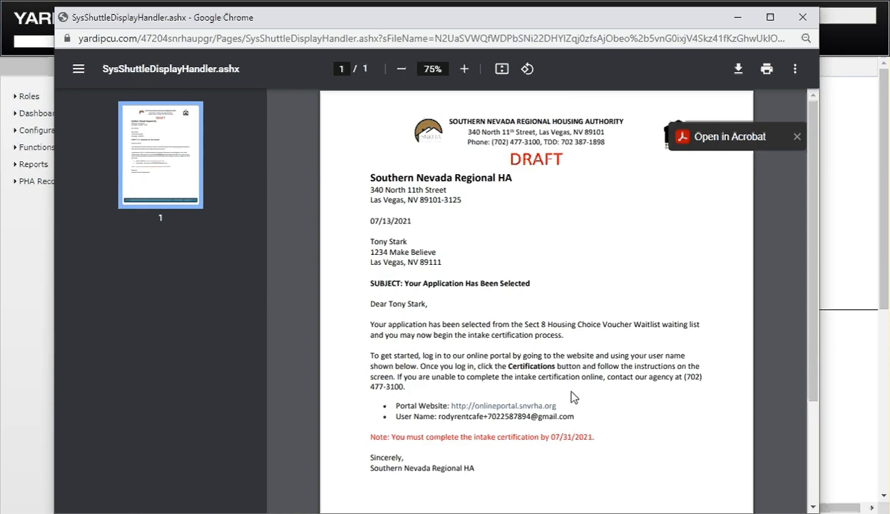
mouse_move(456, 321)
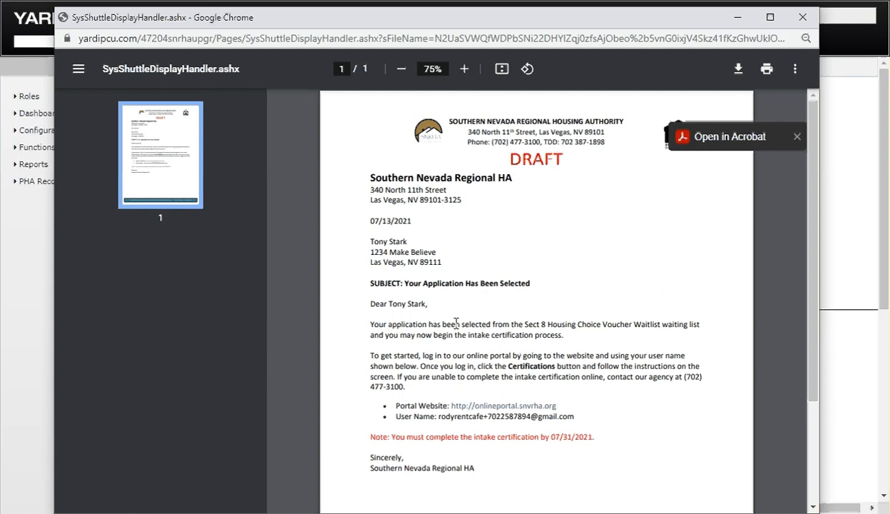
mouse_move(595, 346)
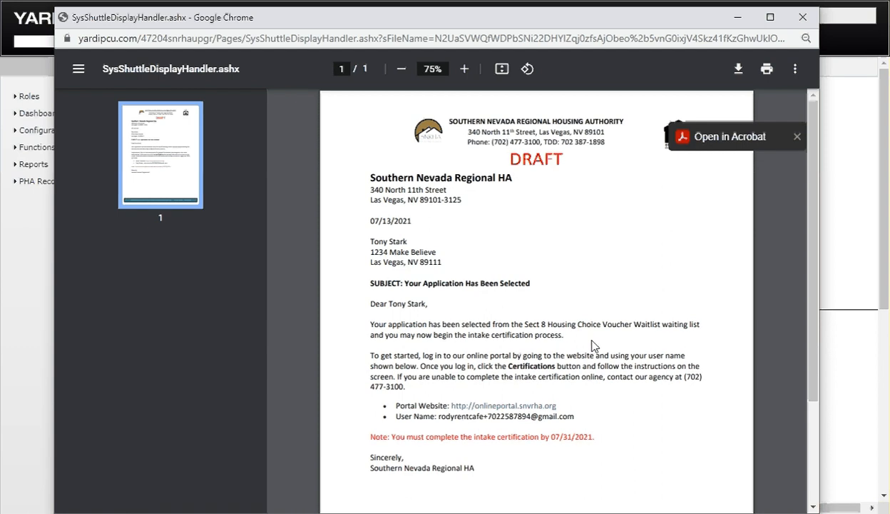
mouse_move(555, 357)
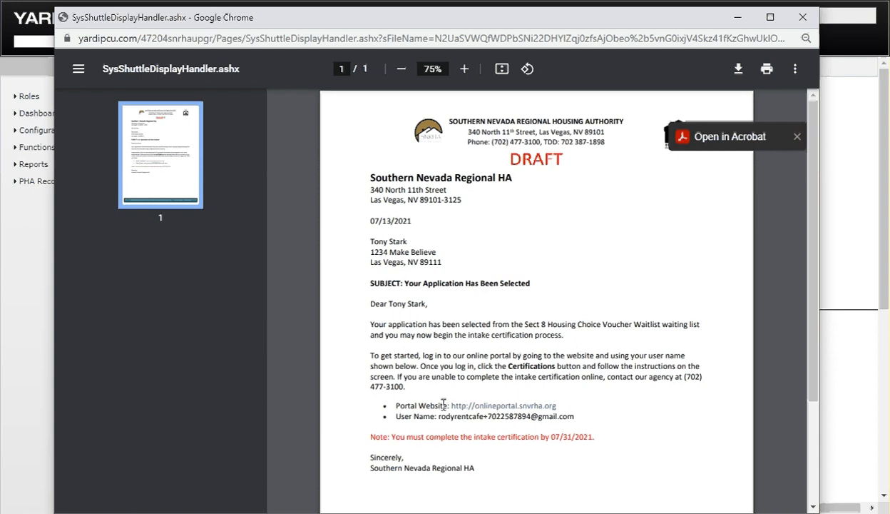
mouse_move(492, 416)
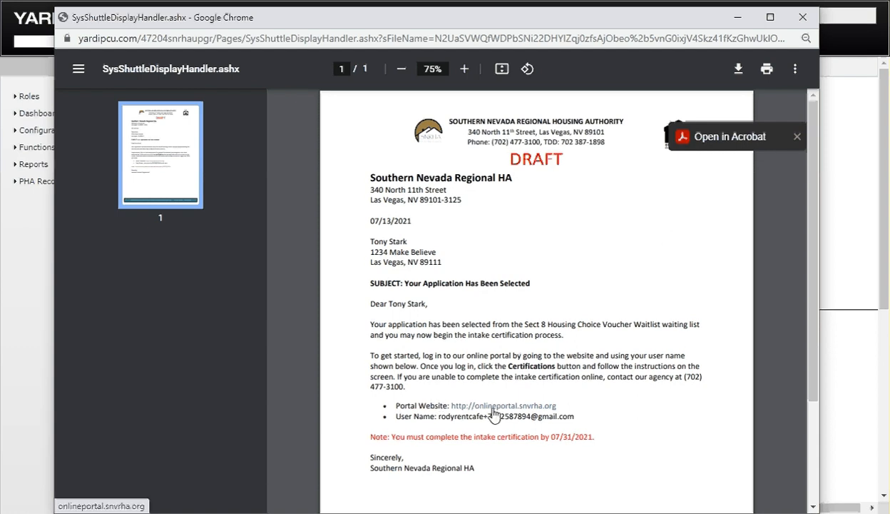
mouse_move(626, 412)
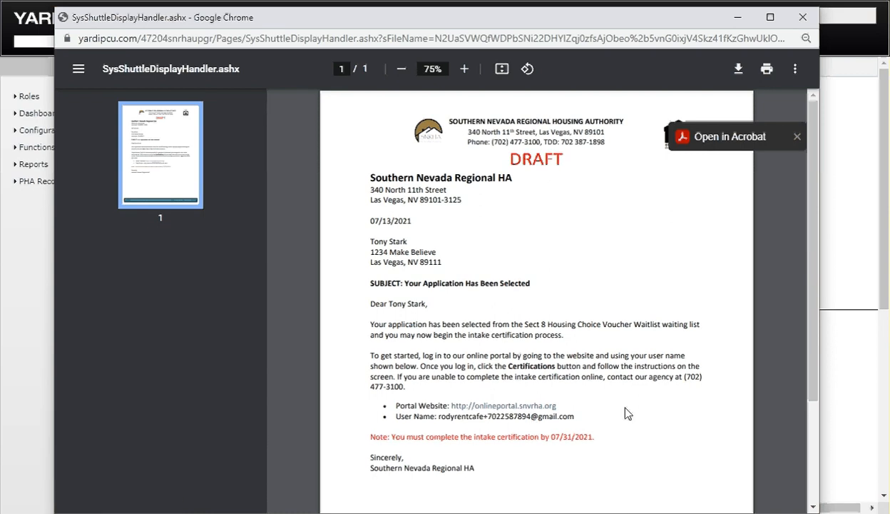
mouse_move(605, 446)
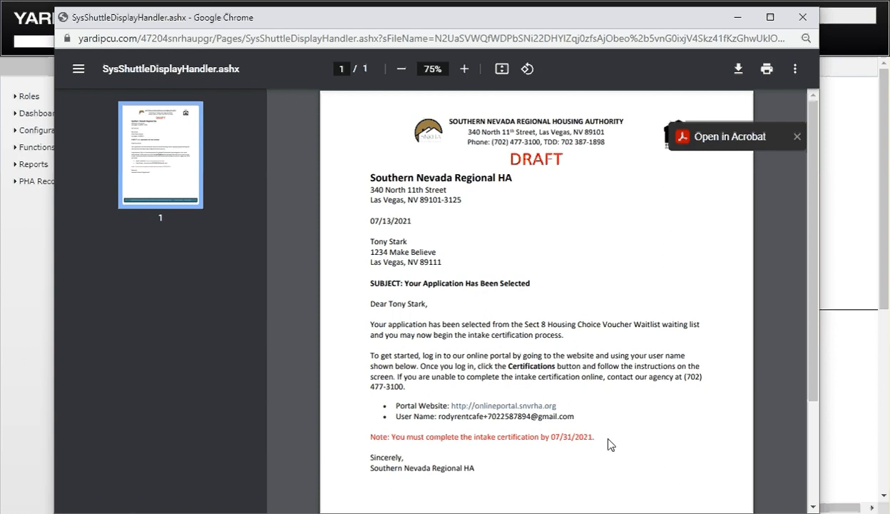
mouse_move(552, 440)
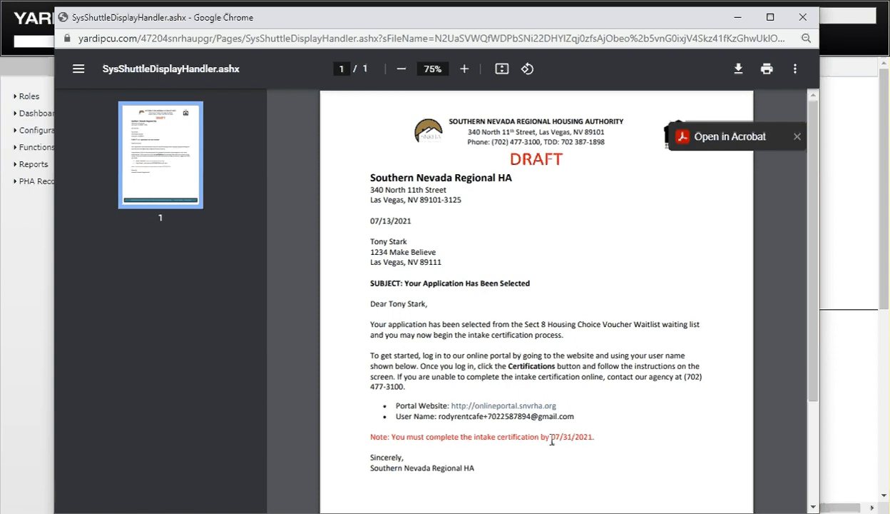
mouse_move(618, 447)
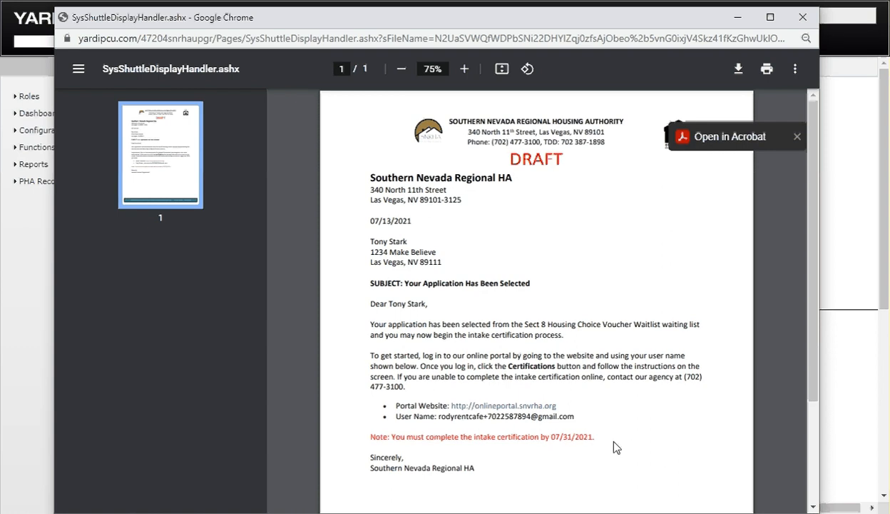
mouse_move(583, 436)
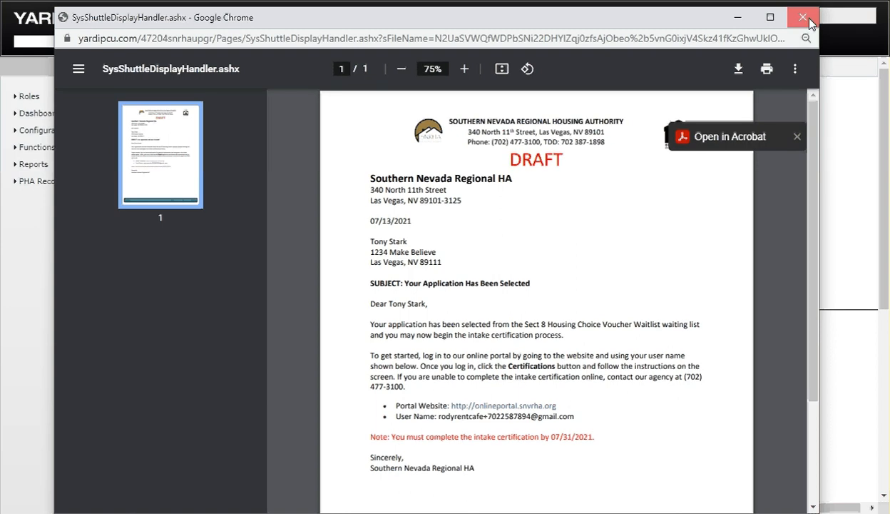
Close the draft letter preview to return to the workflow form
click(803, 16)
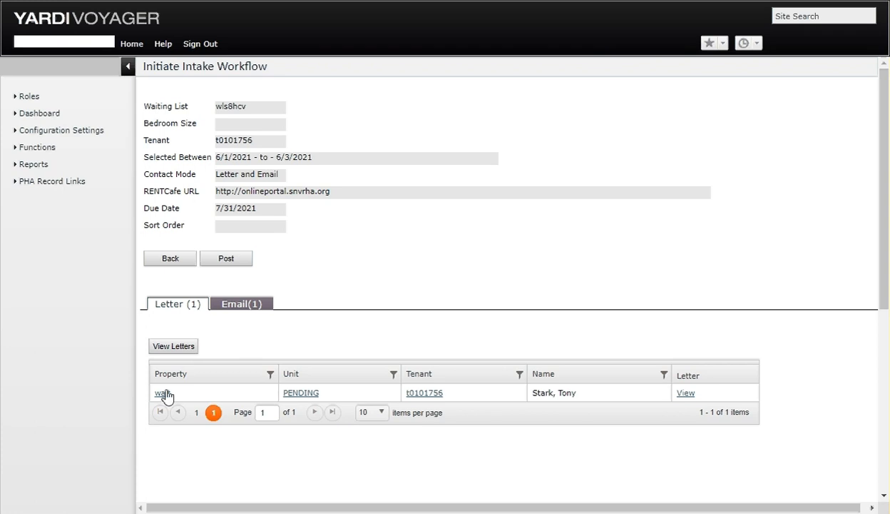
mouse_move(63, 349)
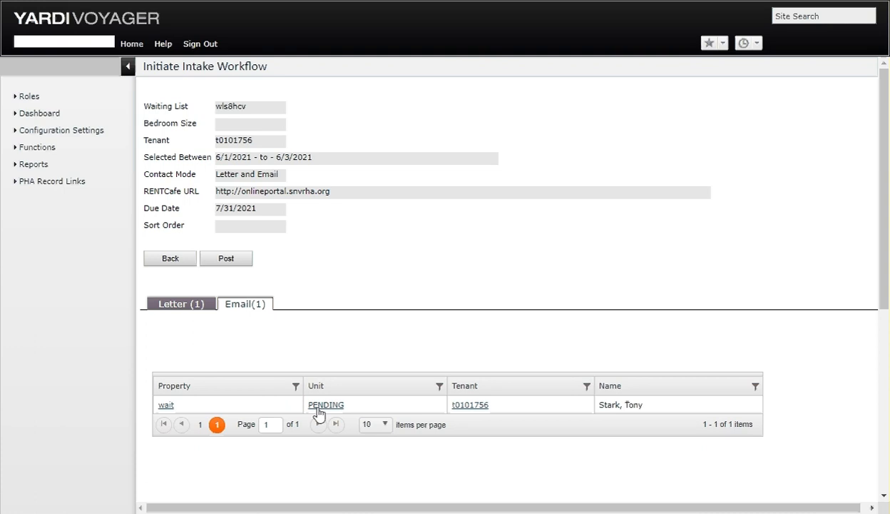
mouse_move(578, 350)
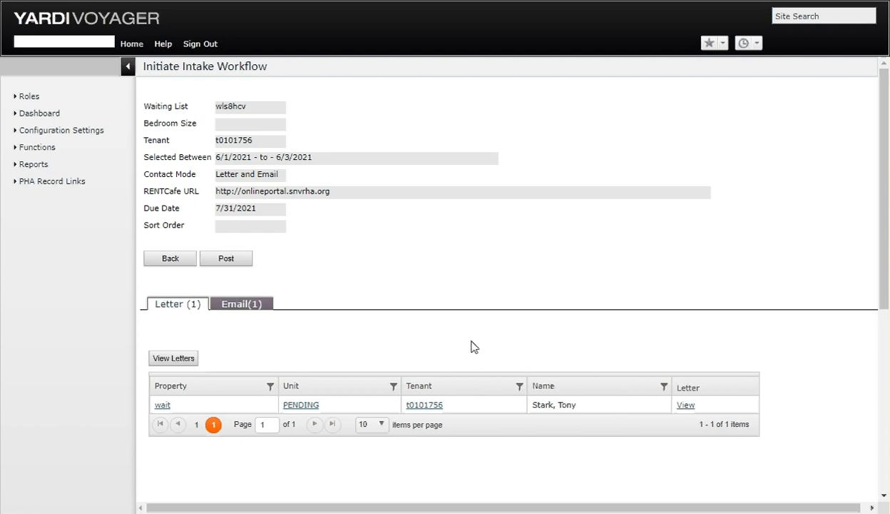
mouse_move(684, 355)
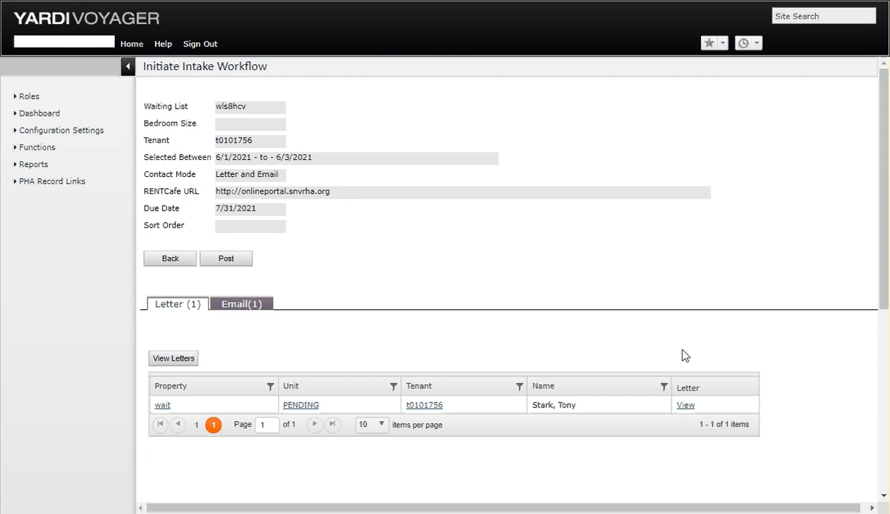
mouse_move(678, 321)
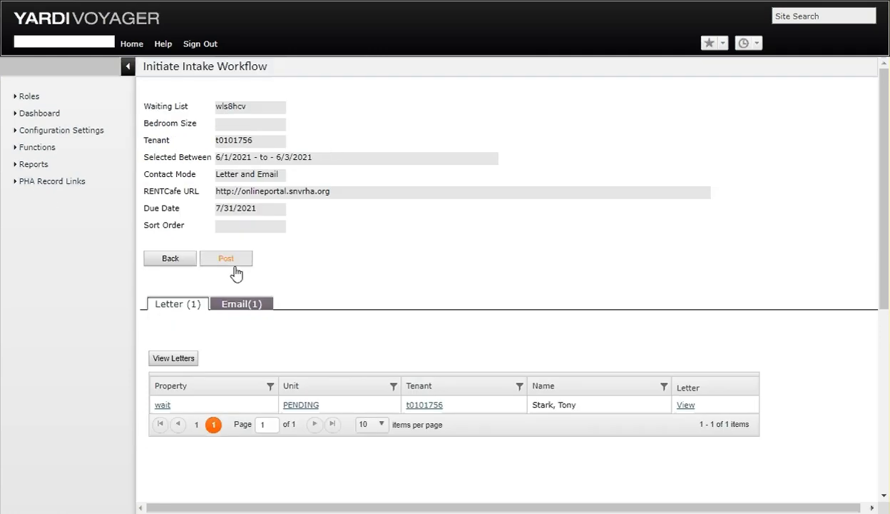
mouse_move(542, 293)
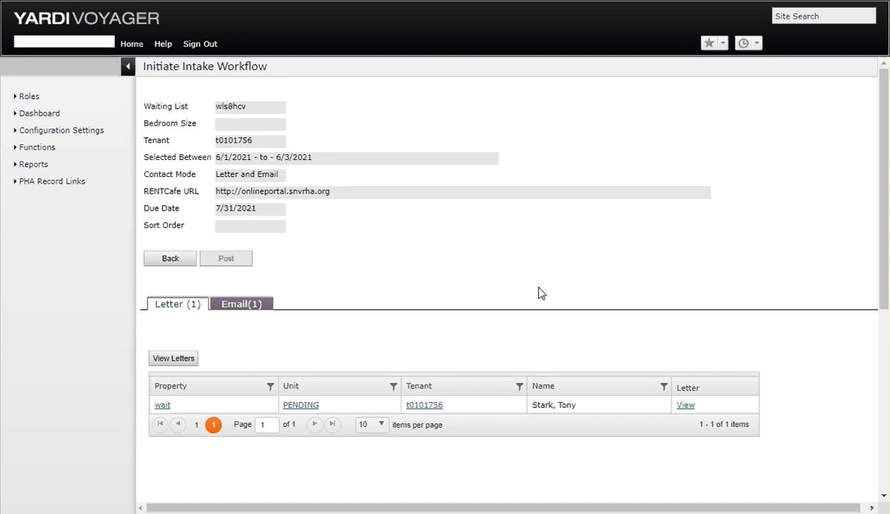
Post the intake workflow, producing Batch #46
click(226, 257)
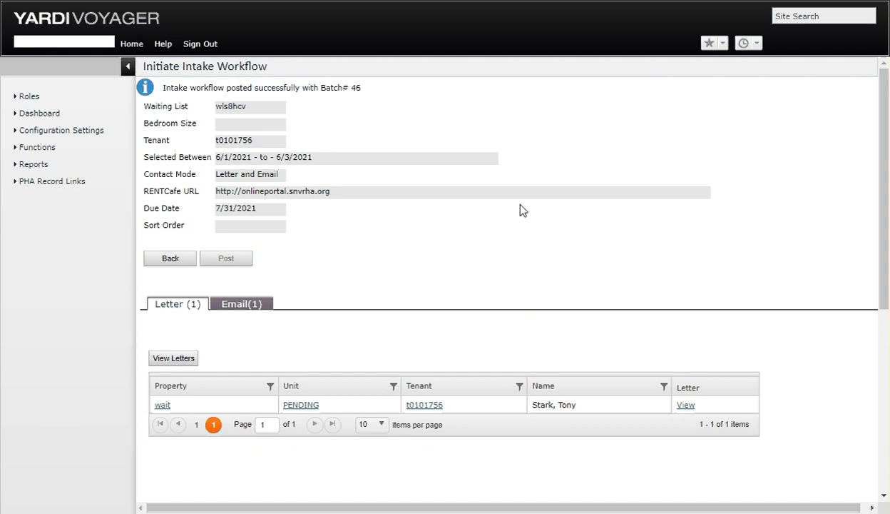
mouse_move(166, 102)
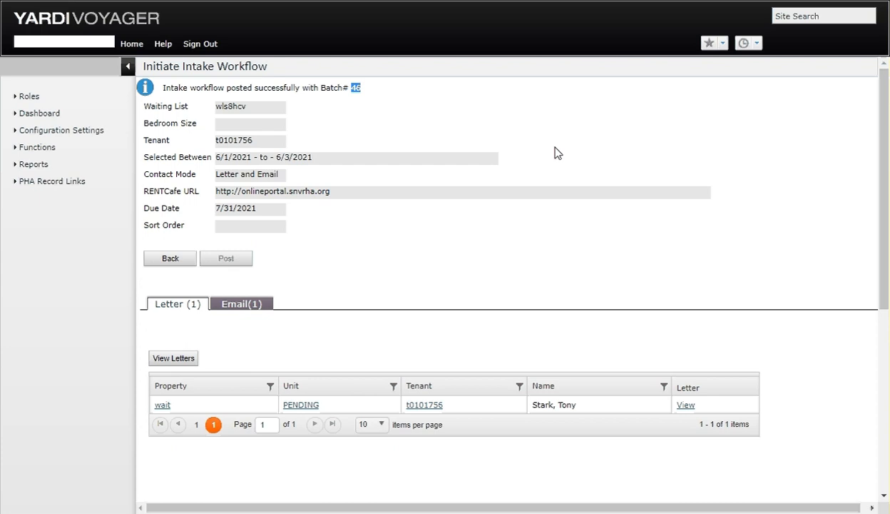
mouse_move(563, 135)
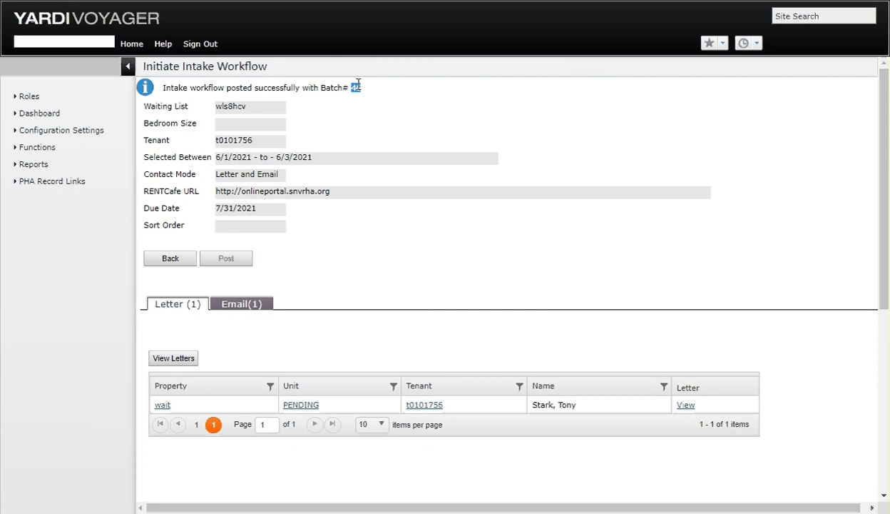
mouse_move(437, 106)
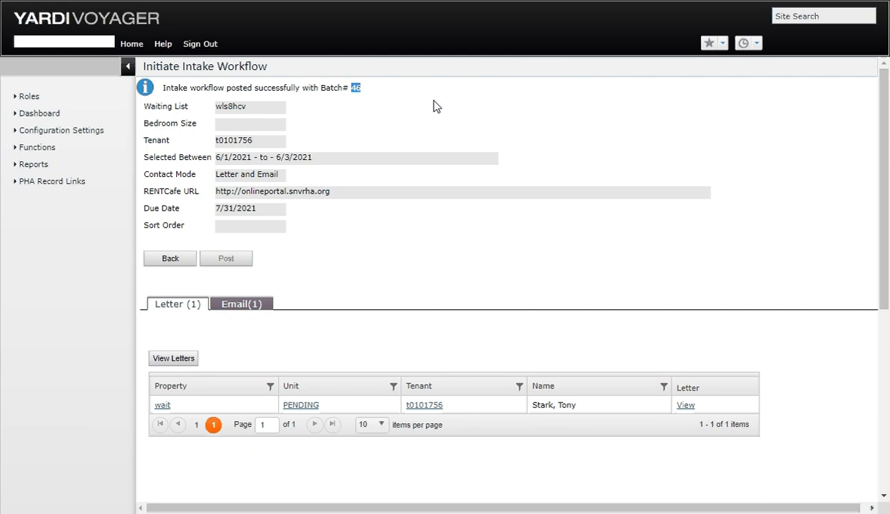
mouse_move(399, 192)
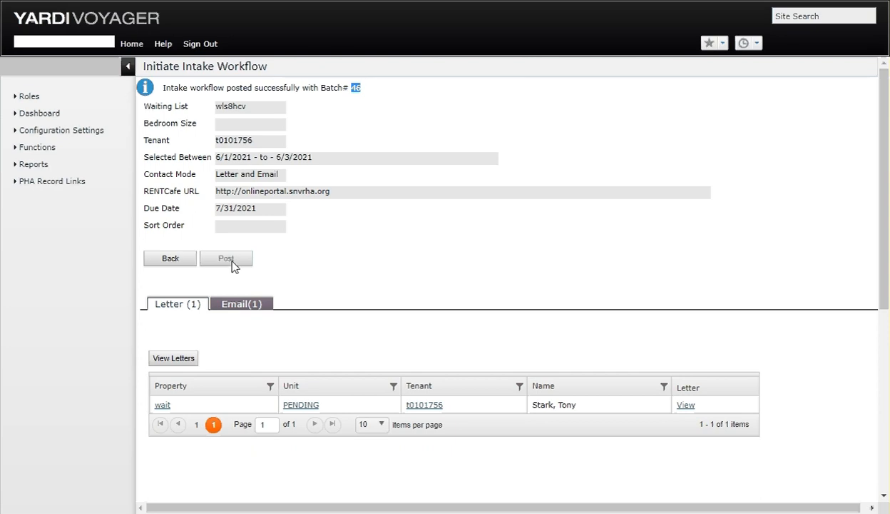
mouse_move(558, 195)
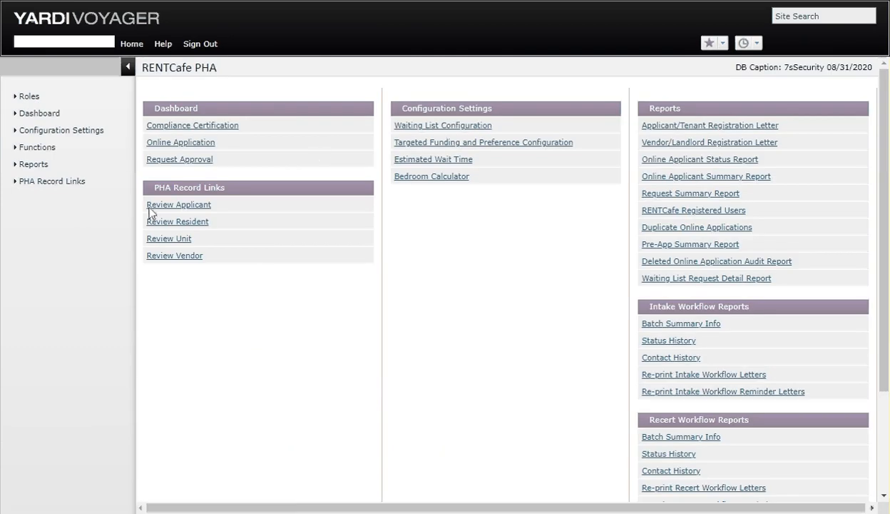
Open the Compliance Certification Dashboard filtered to Intake and load the counts
click(192, 124)
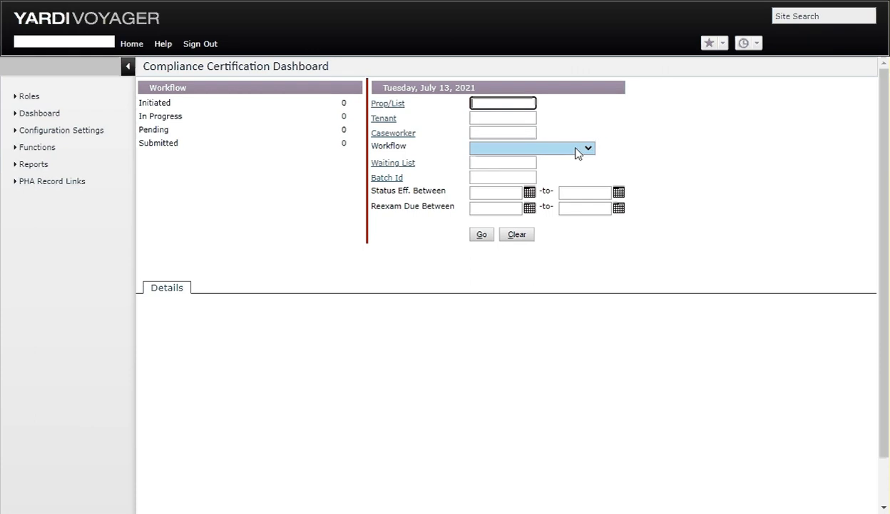
click(531, 148)
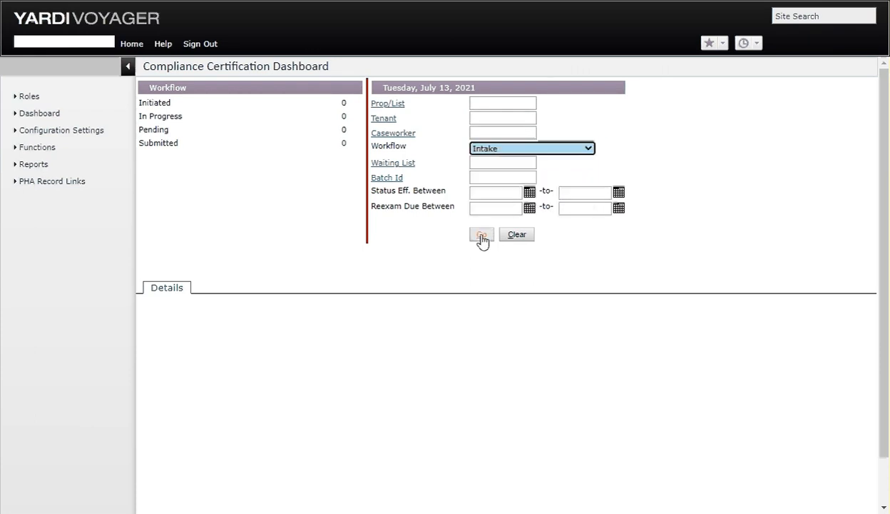
click(481, 234)
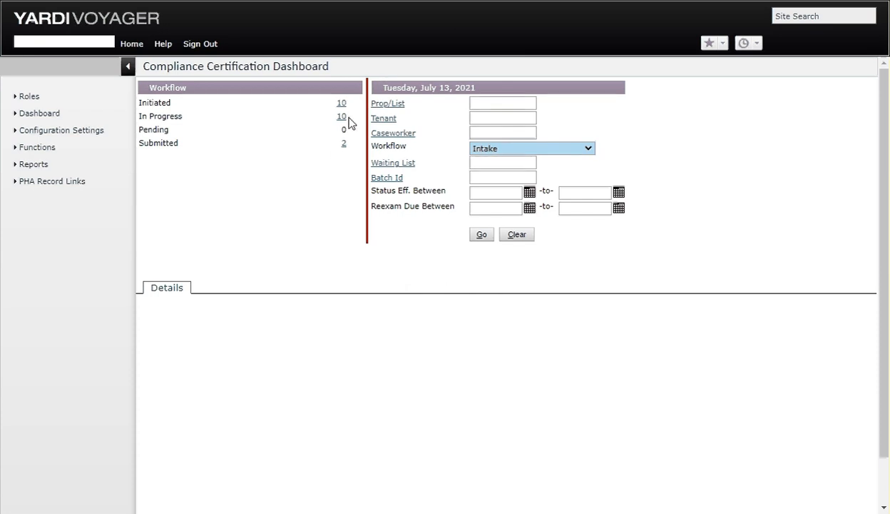
mouse_move(685, 220)
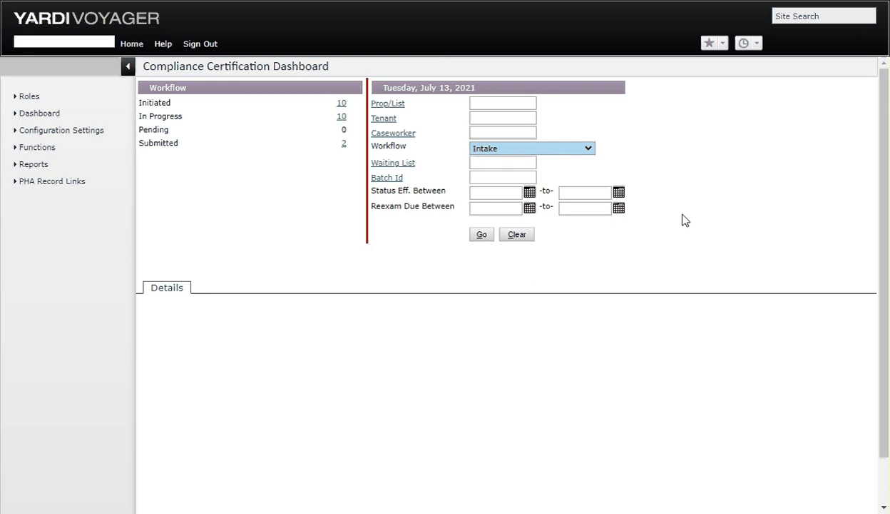
mouse_move(349, 248)
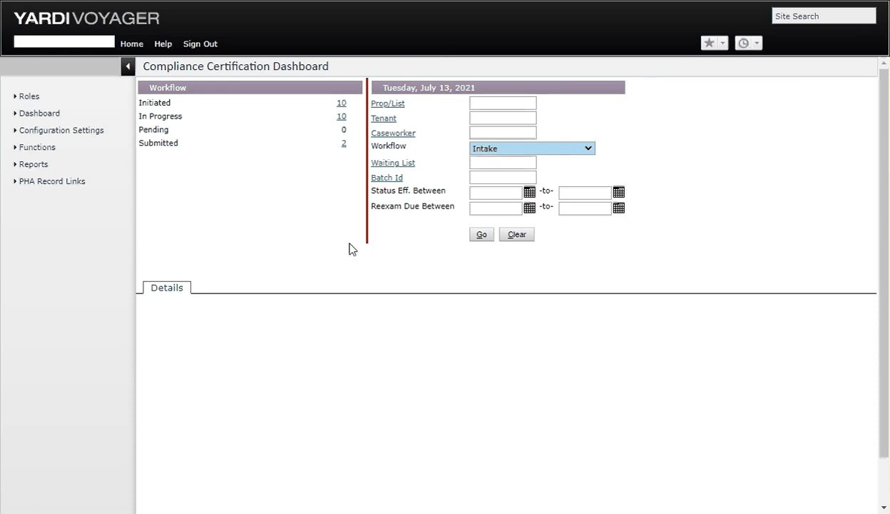
mouse_move(355, 122)
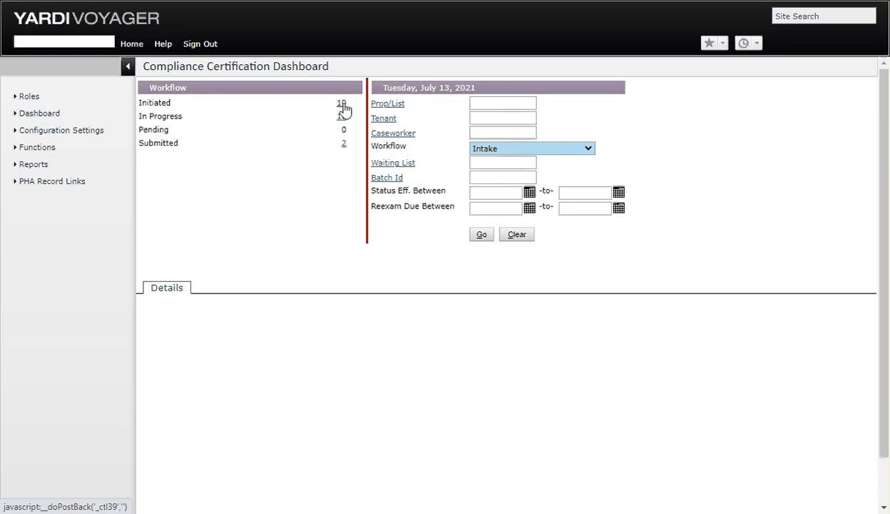
List the ten initiated Intake workflows and find Tony Stark's batch 46 record
click(342, 102)
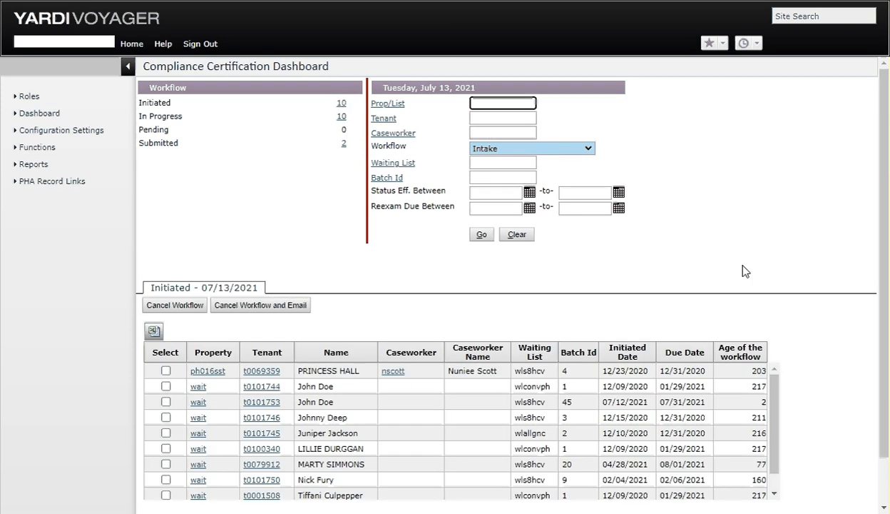
scroll(down, 3)
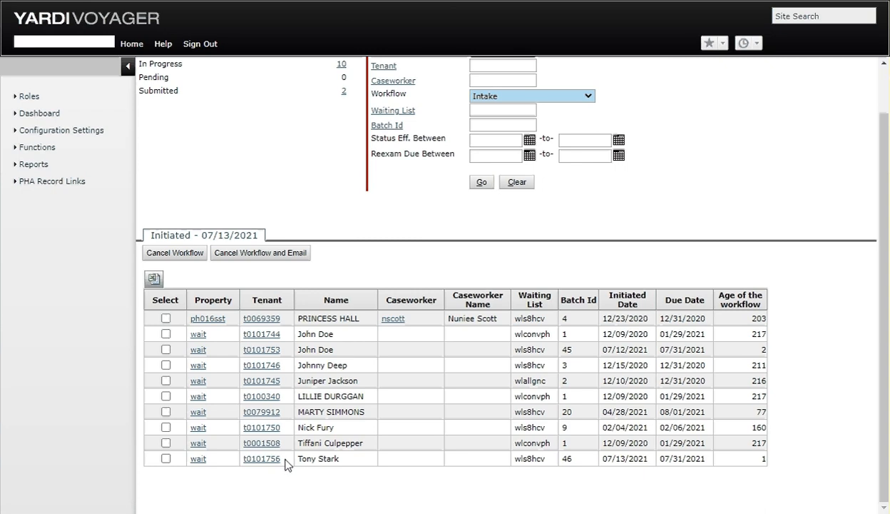
mouse_move(411, 278)
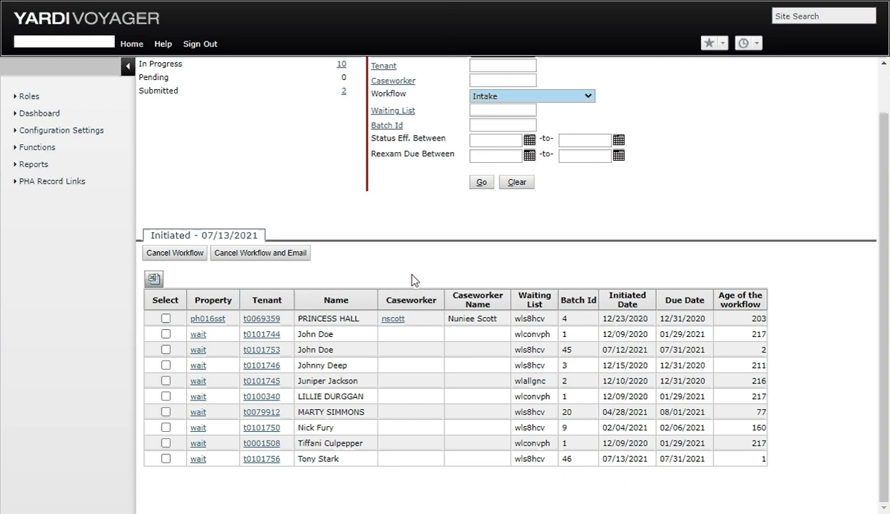
scroll(up, 3)
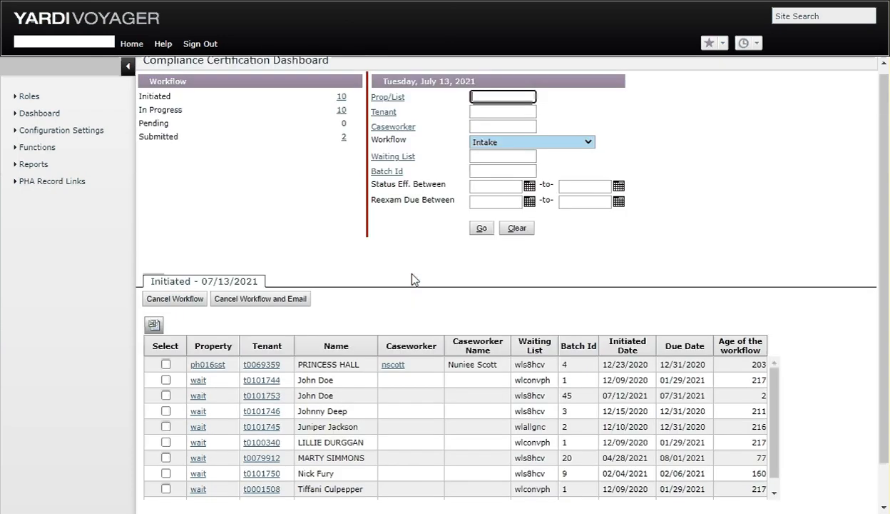
scroll(down, 3)
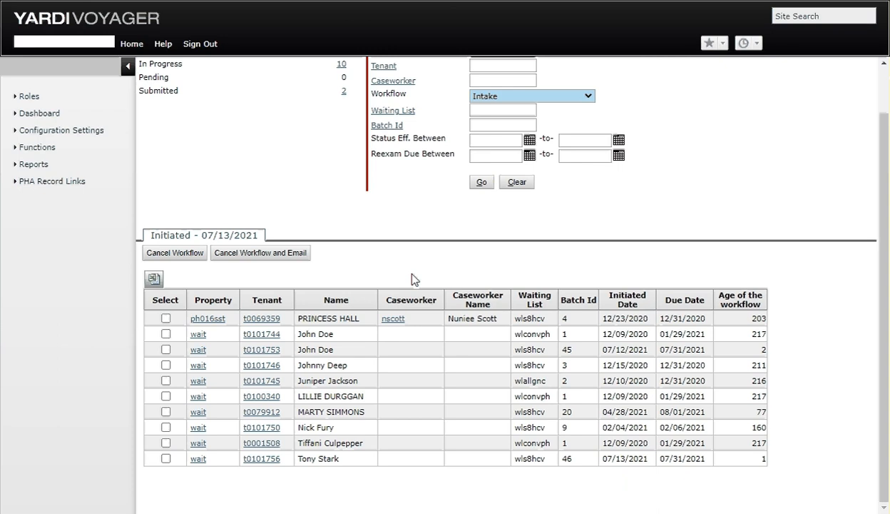
mouse_move(576, 256)
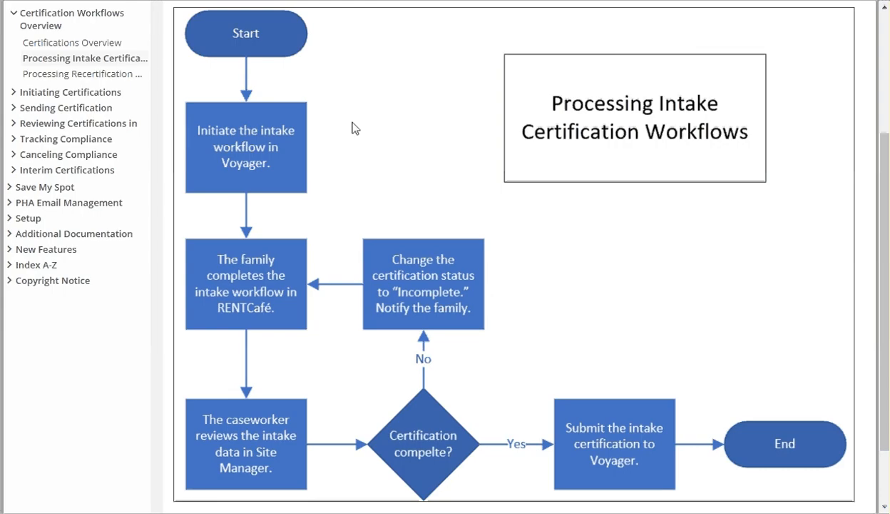
mouse_move(349, 179)
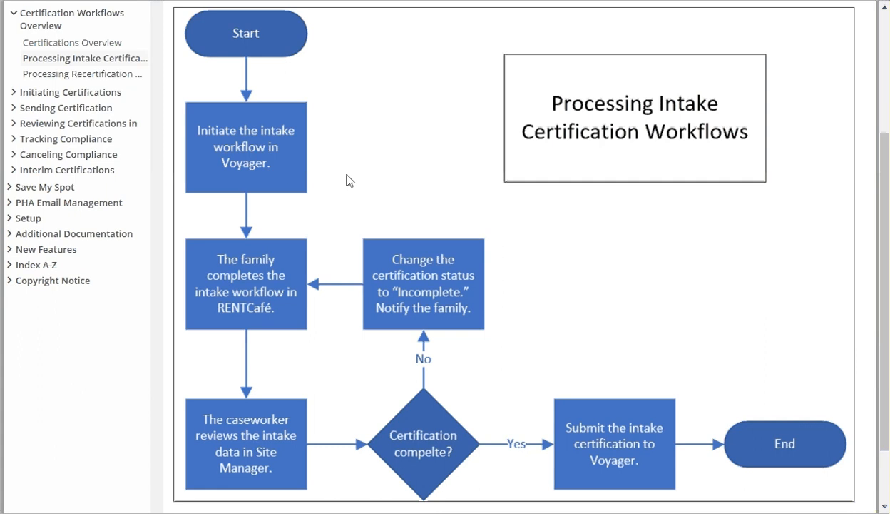
mouse_move(300, 309)
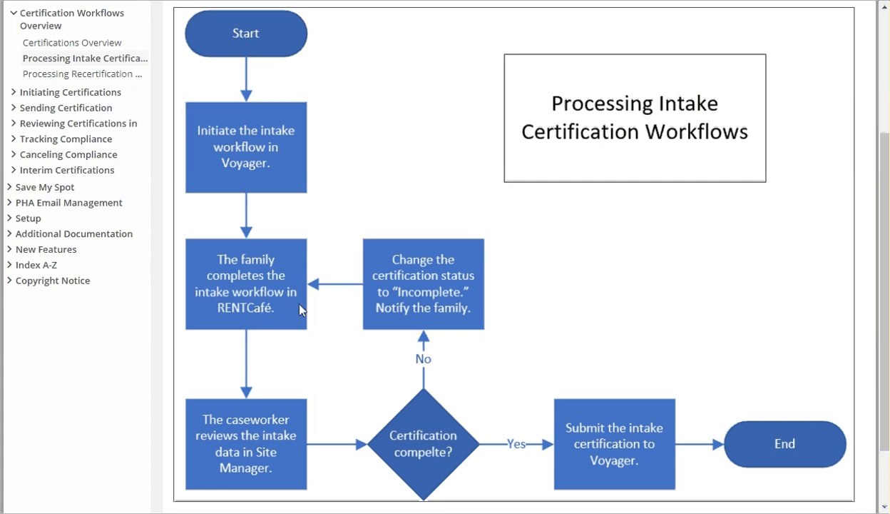
mouse_move(283, 238)
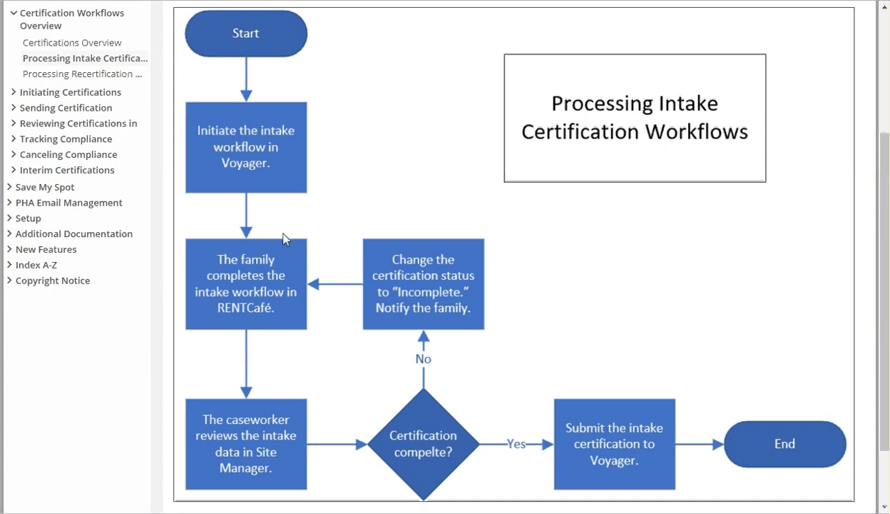